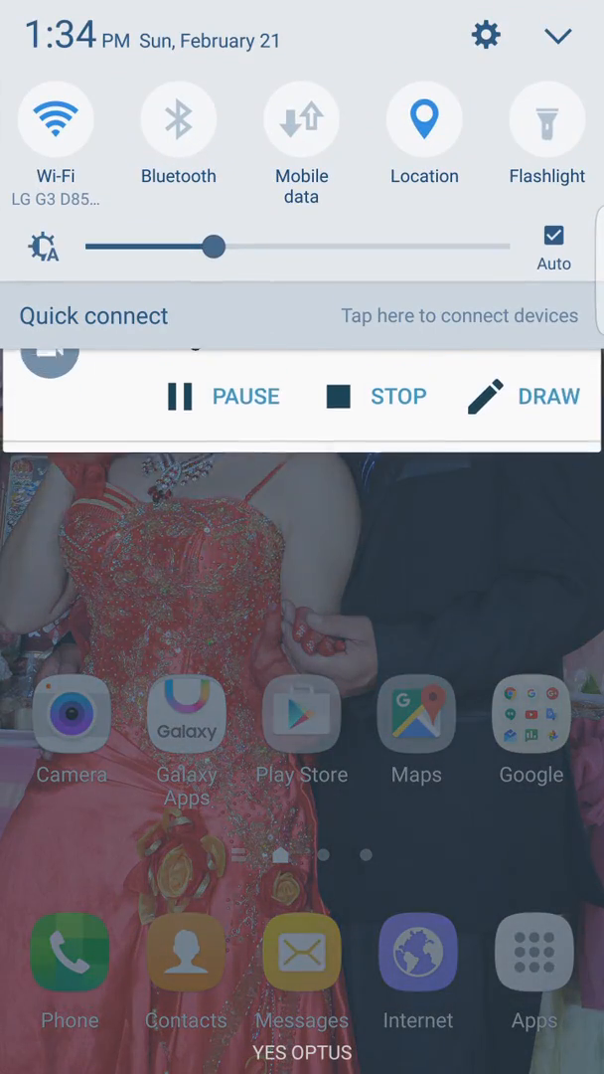
Reach About device and view Software info: Android 6.0.1, build MMB29K.N920CXXU2BPB6
{"action": "left_click", "coordinate": [486, 36]}
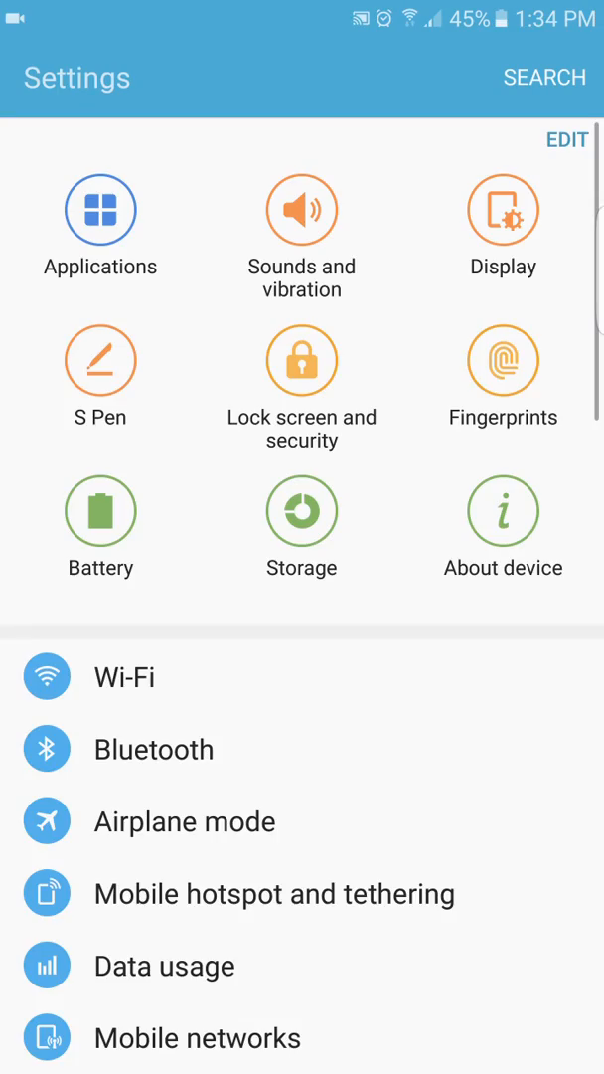
{"action": "left_click", "coordinate": [503, 527]}
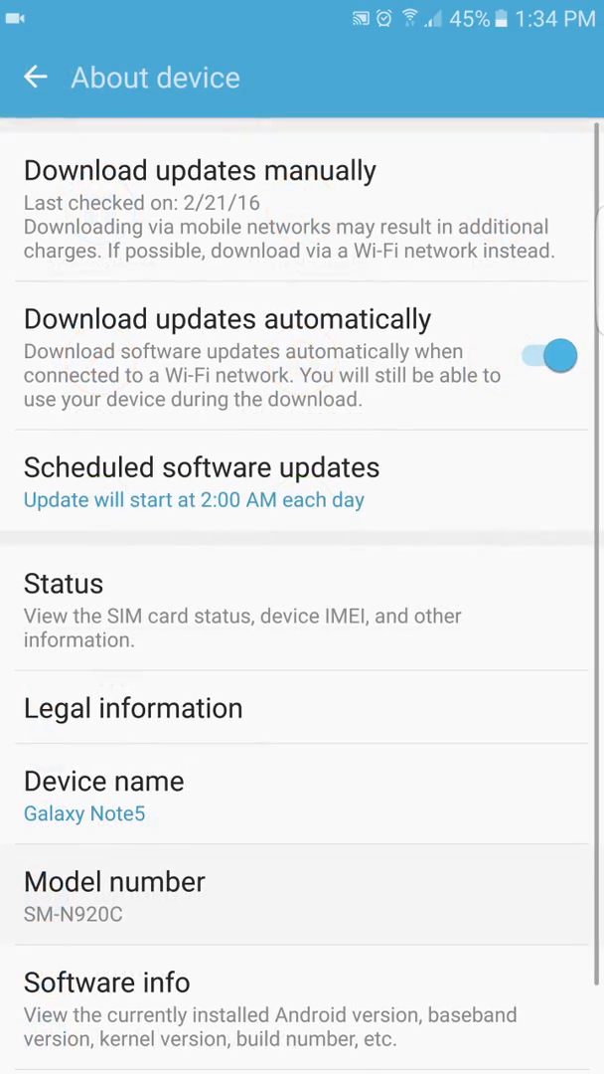
{"action": "left_click", "coordinate": [108, 982]}
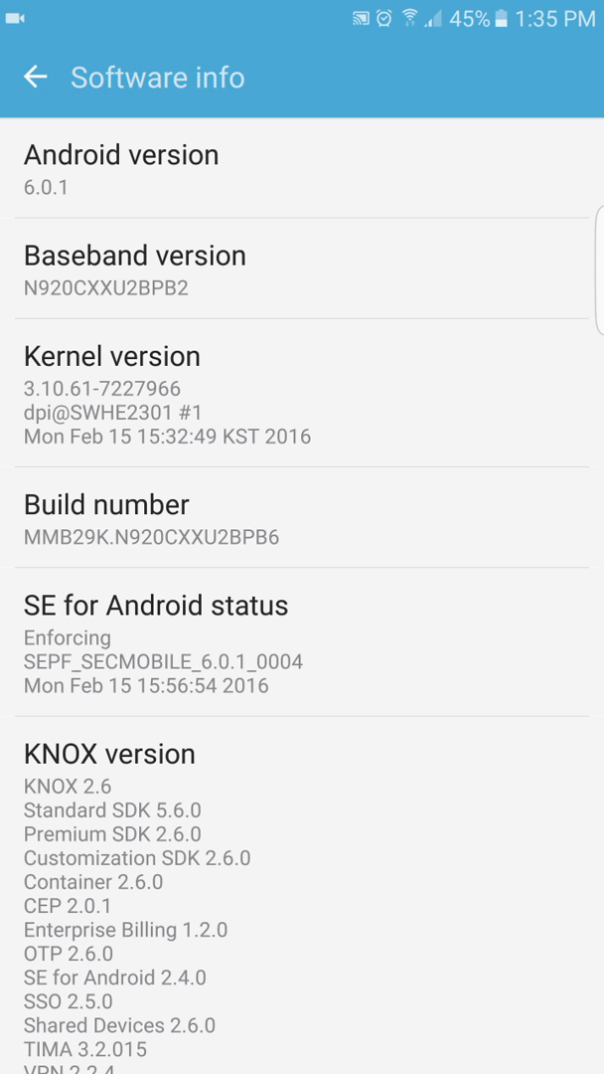
Read down to the February 2016 security patch level and return to About device
{"action": "scroll", "scroll_direction": "down", "scroll_amount": 3}
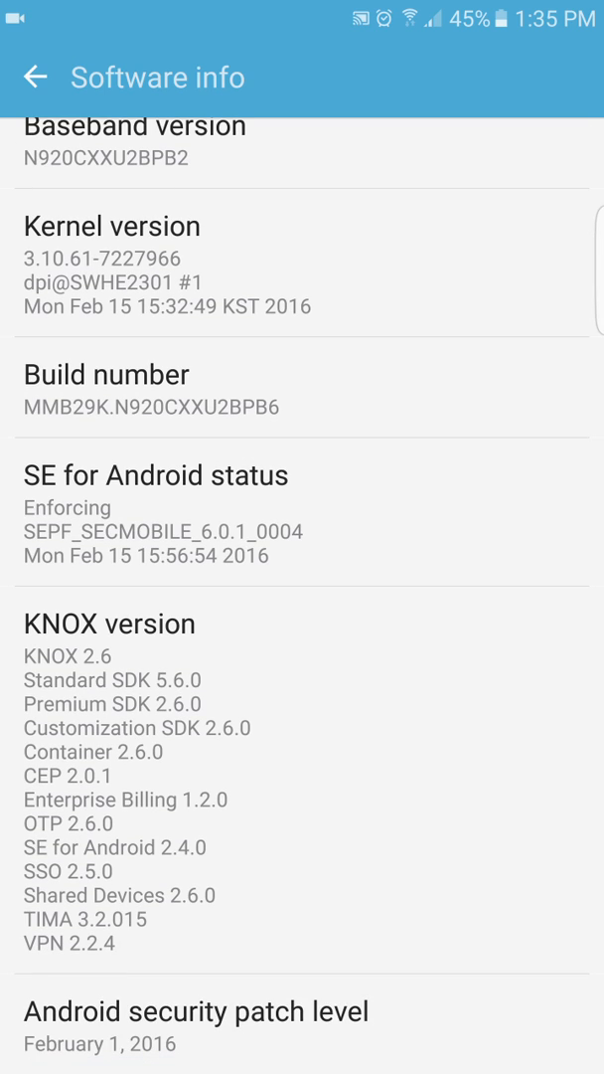
{"action": "scroll", "scroll_direction": "down", "scroll_amount": 3}
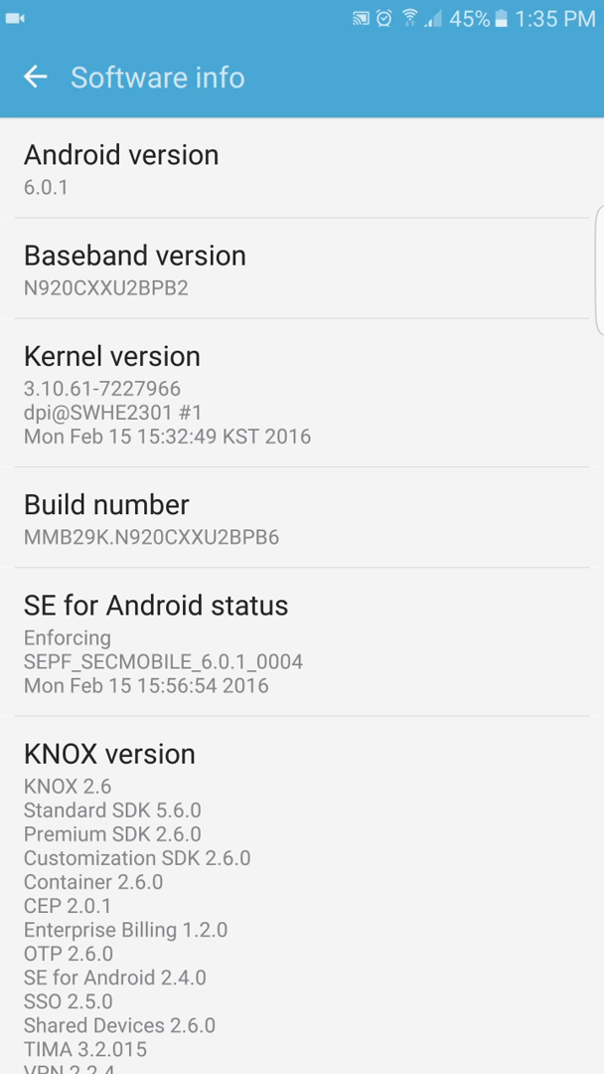
{"action": "left_click", "coordinate": [36, 78]}
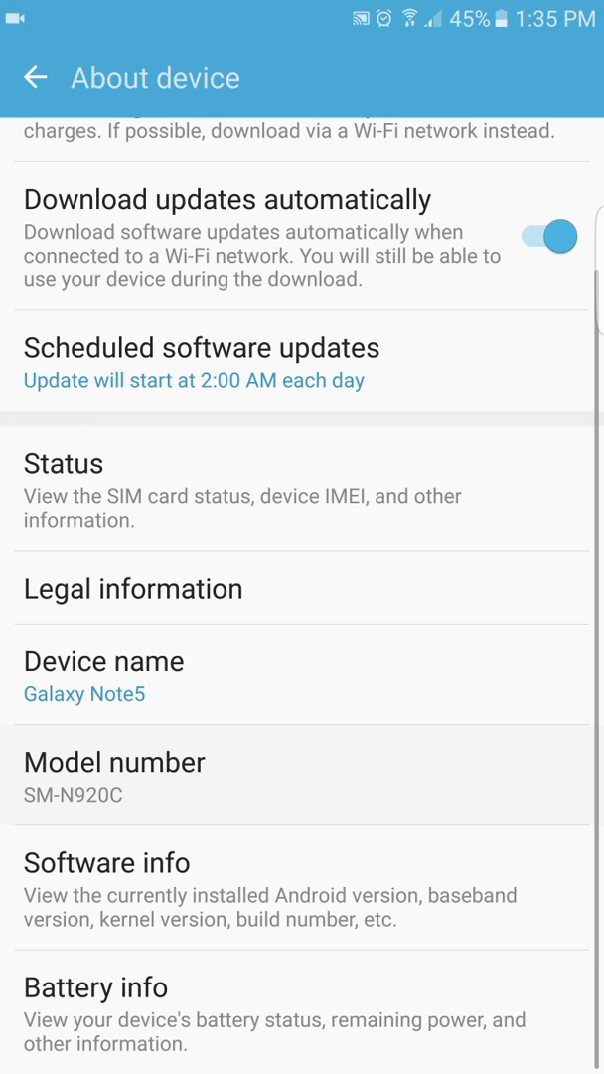
Return to the main Settings list and reach the Applications settings
{"action": "left_click", "coordinate": [38, 75]}
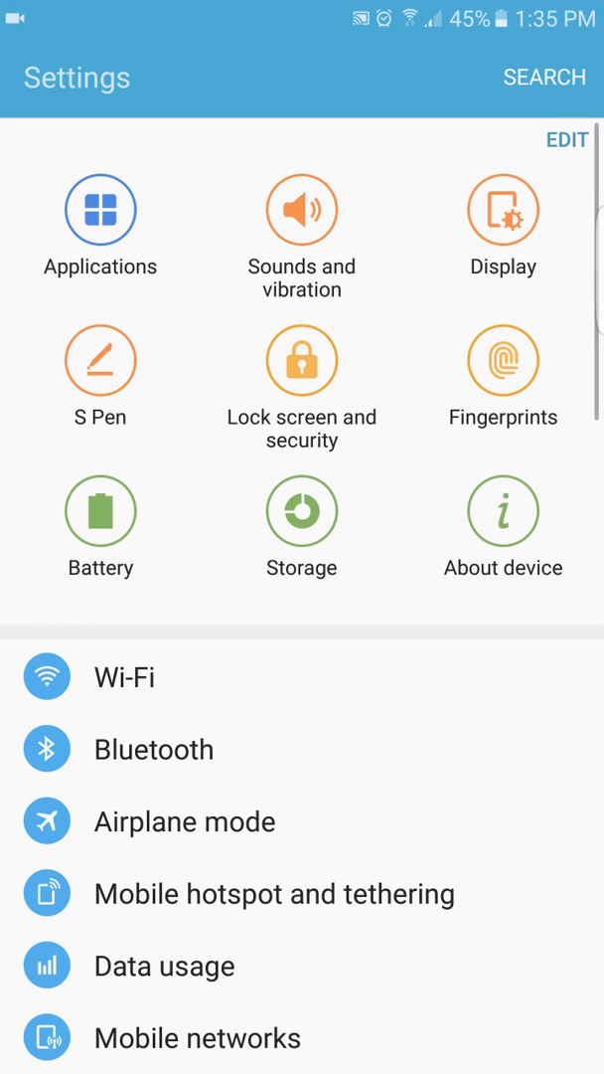
{"action": "scroll", "scroll_direction": "down", "scroll_amount": 3}
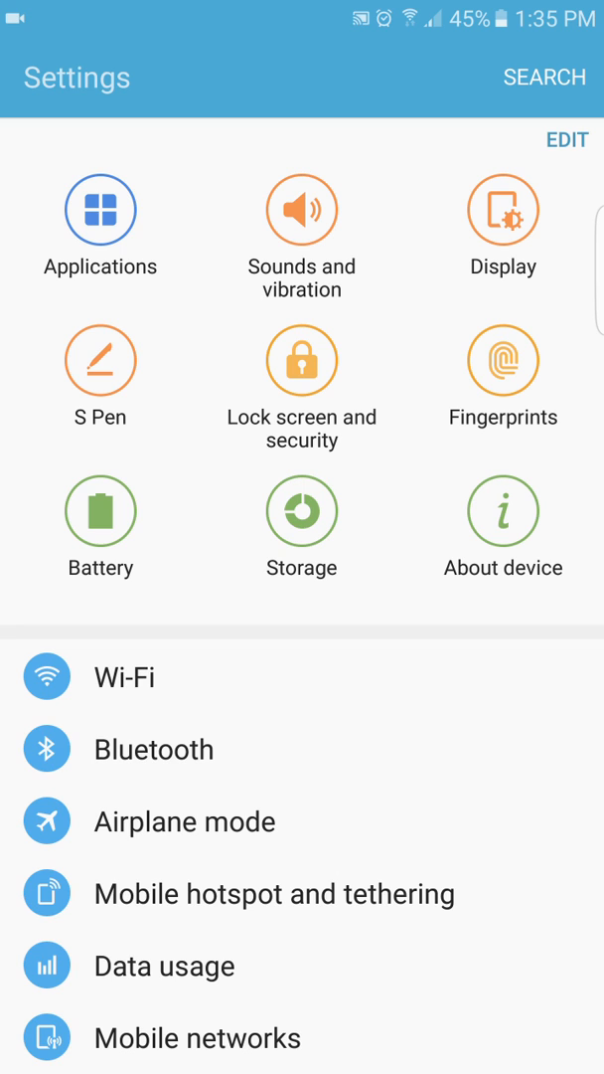
{"action": "scroll", "scroll_direction": "down", "scroll_amount": 3}
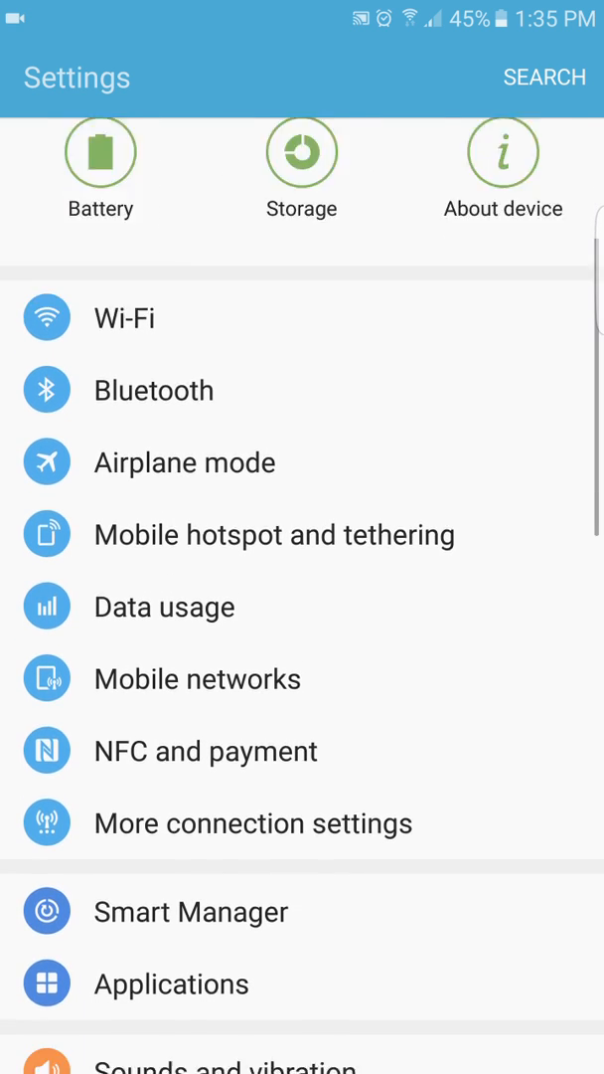
{"action": "scroll", "scroll_direction": "down", "scroll_amount": 3}
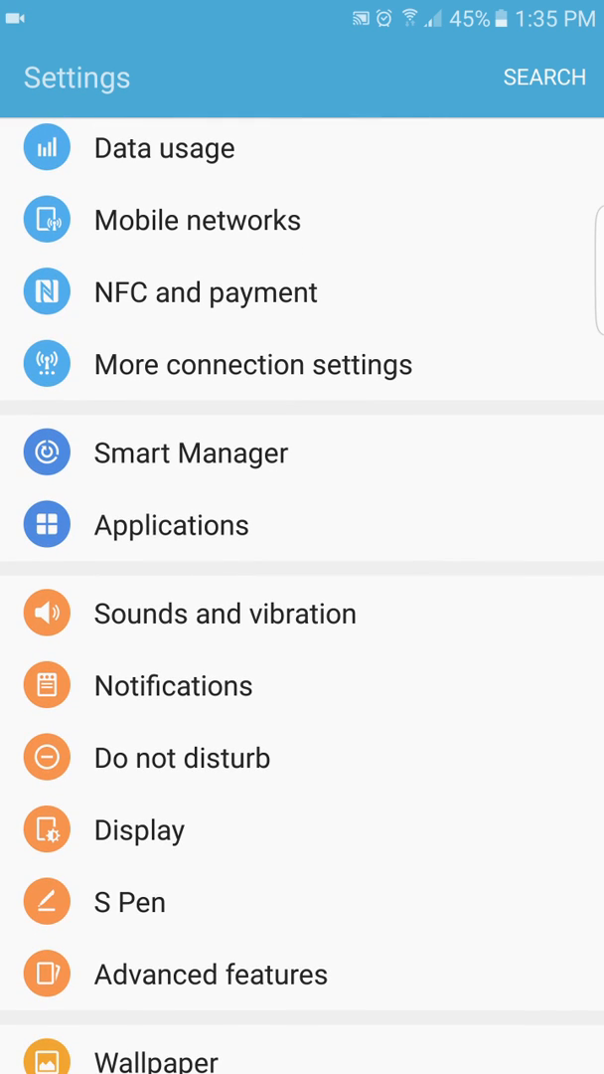
{"action": "left_click", "coordinate": [191, 453]}
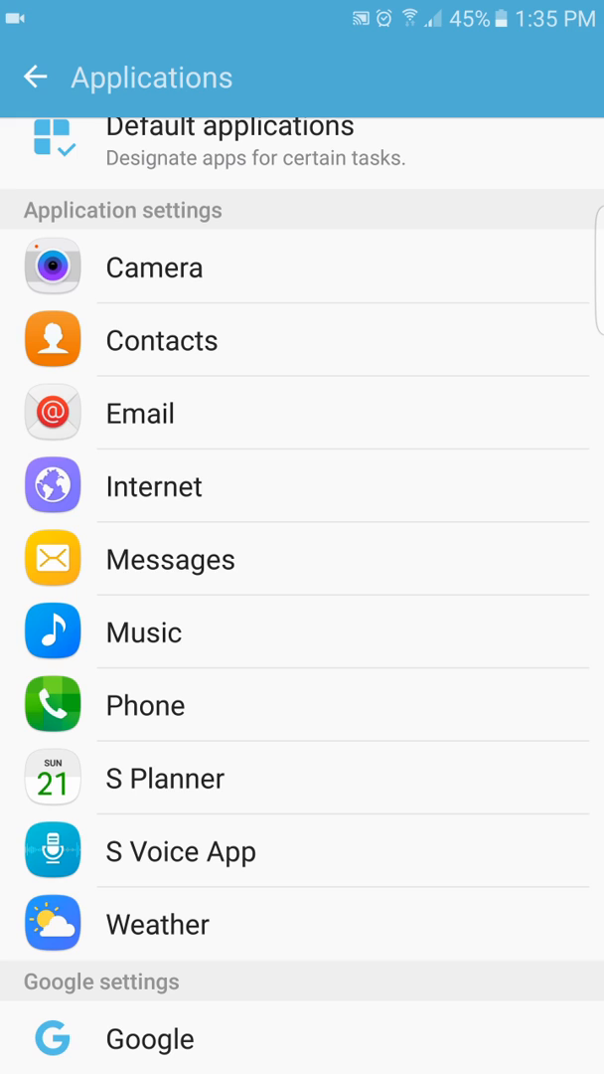
Review Default applications (Internet, Contacts, Messages, TouchWiz home, Google App assistant) and return to Applications
{"action": "scroll", "scroll_direction": "down", "scroll_amount": 3}
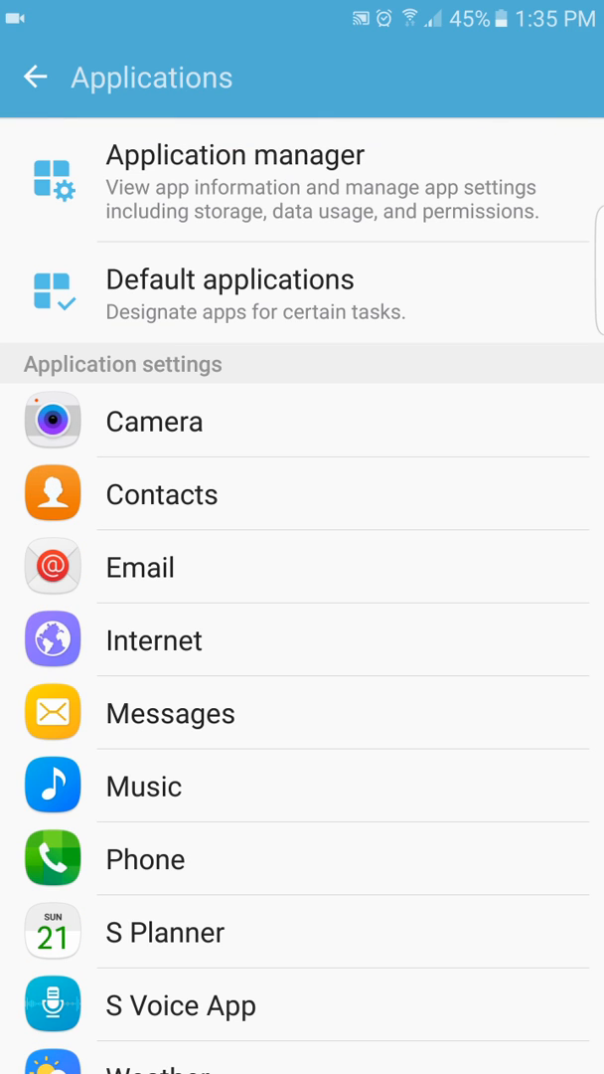
{"action": "left_click", "coordinate": [229, 278]}
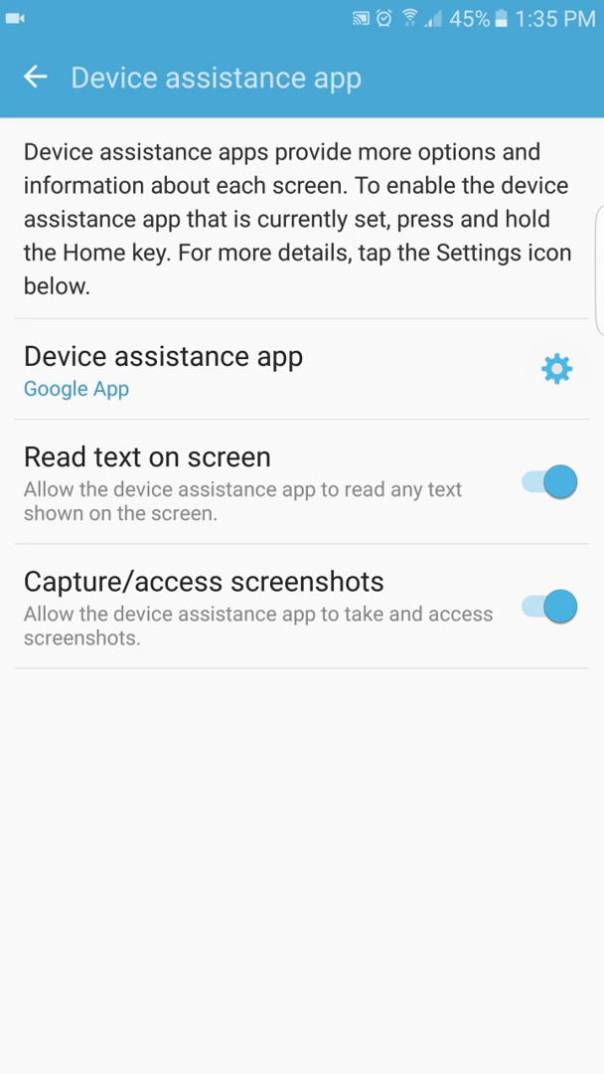
{"action": "left_click", "coordinate": [557, 370]}
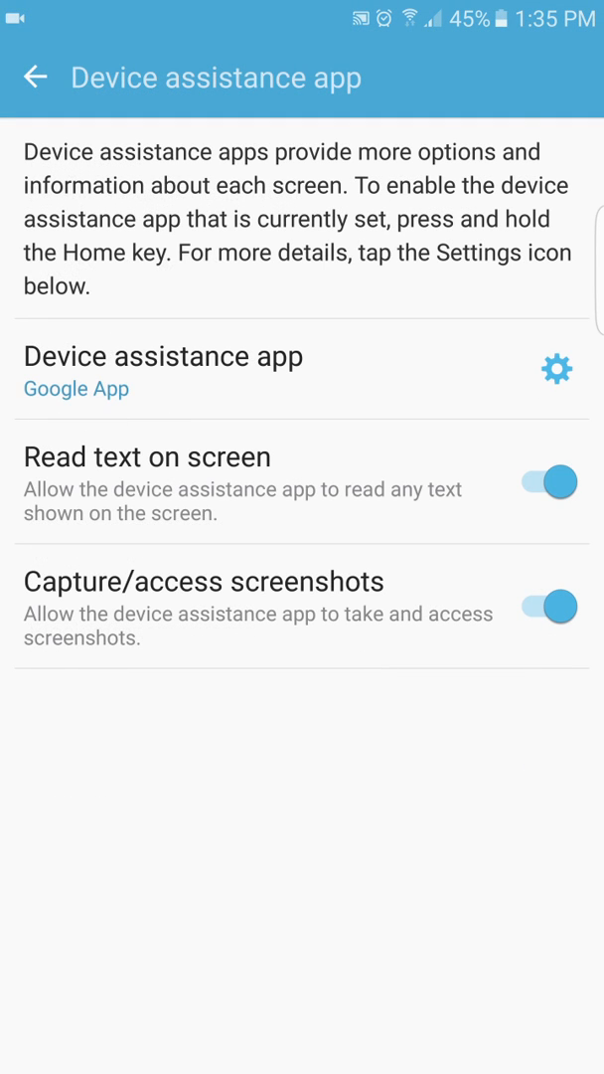
{"action": "left_click", "coordinate": [36, 75]}
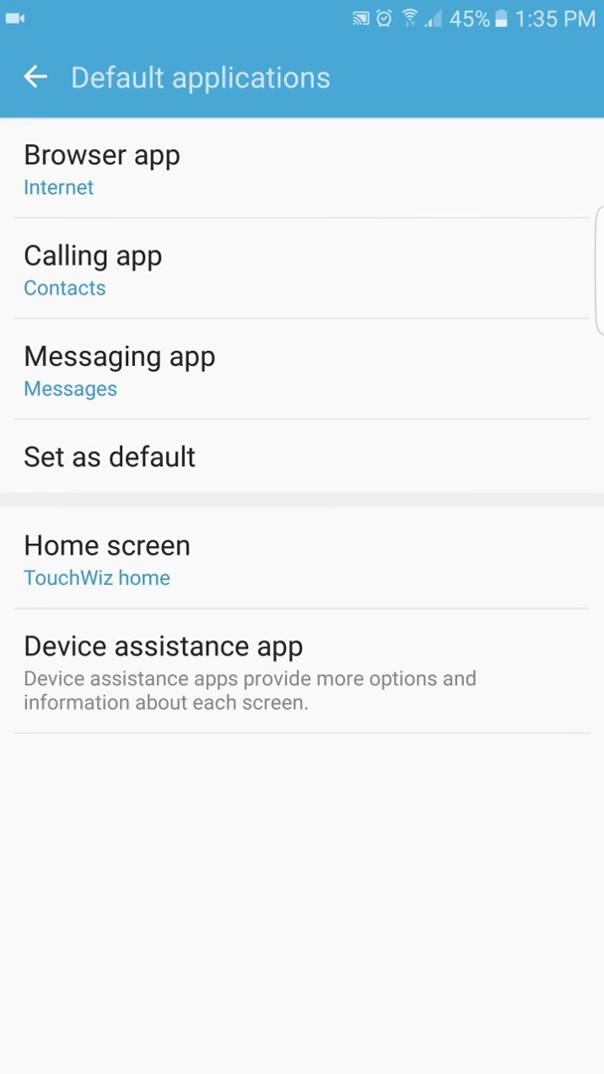
{"action": "left_click", "coordinate": [35, 78]}
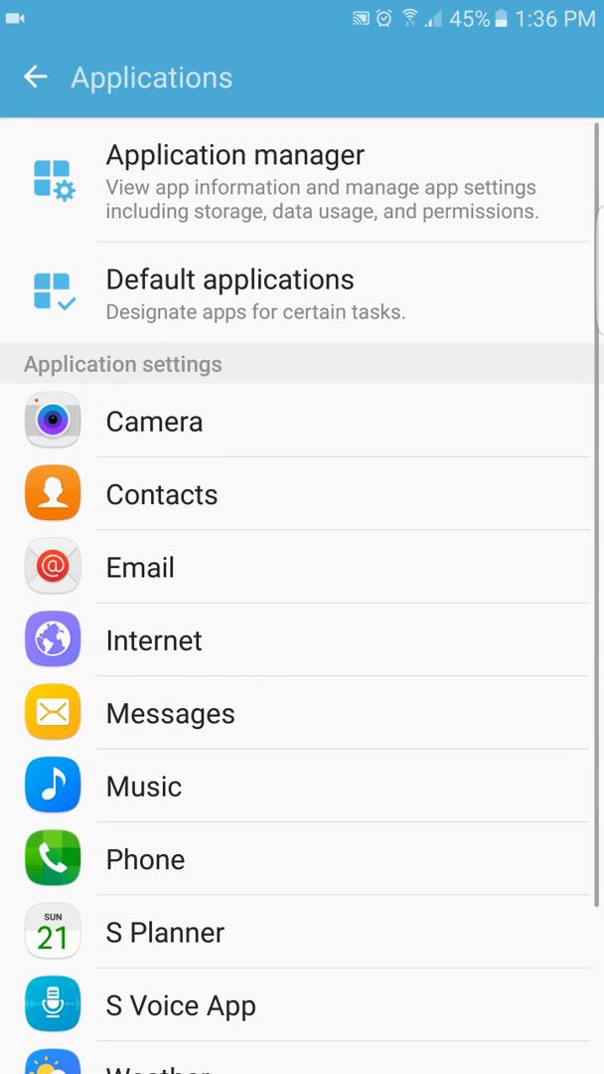
Browse the Sounds and vibration page with ringtone Over the Horizon
{"action": "left_click", "coordinate": [36, 77]}
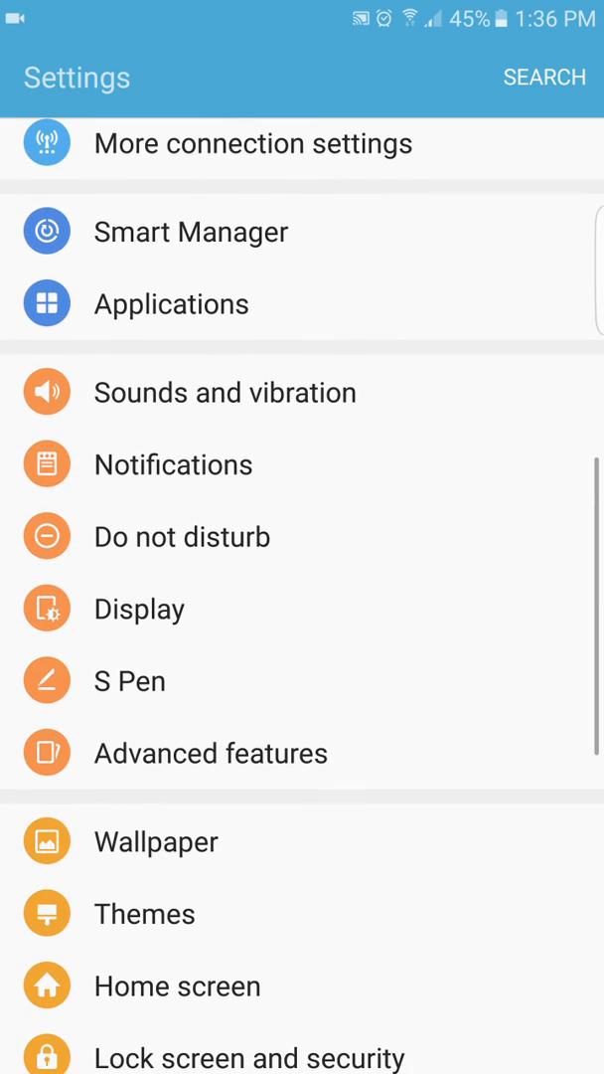
{"action": "left_click", "coordinate": [224, 392]}
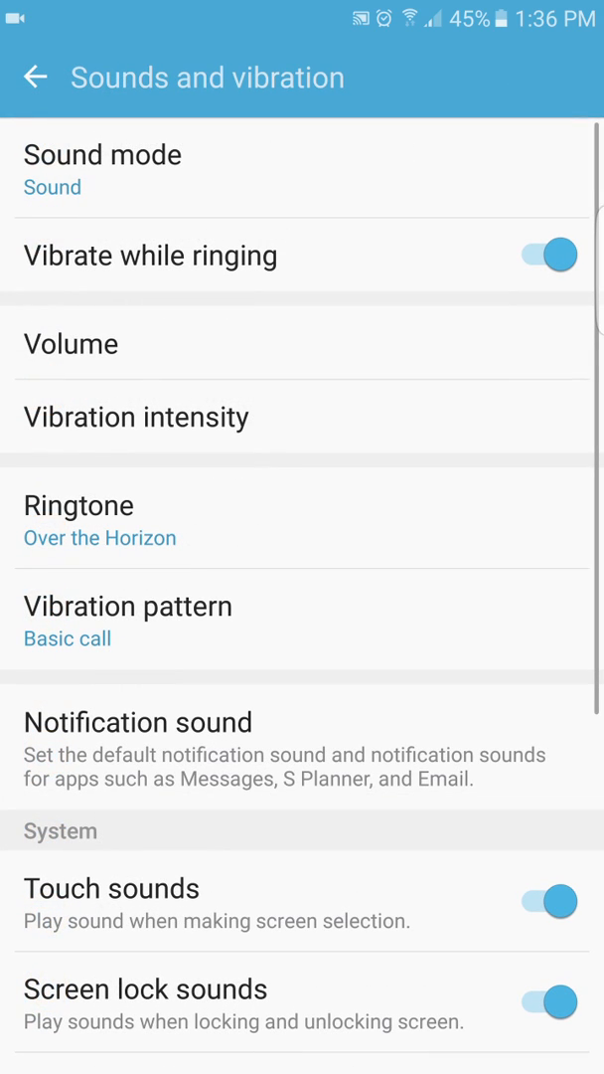
{"action": "scroll", "scroll_direction": "down", "scroll_amount": 3}
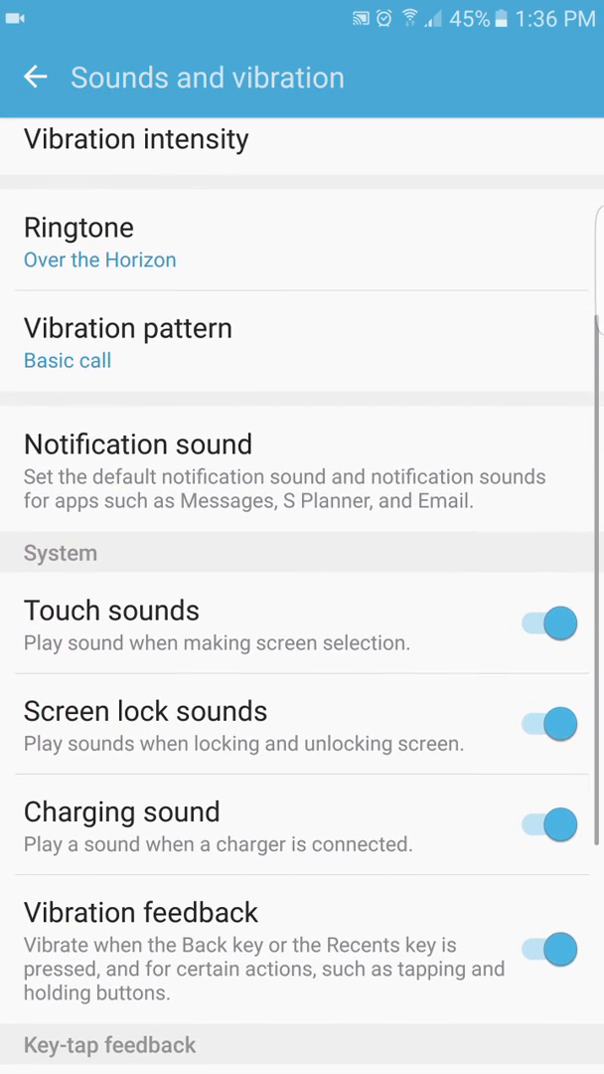
{"action": "scroll", "scroll_direction": "down", "scroll_amount": 3}
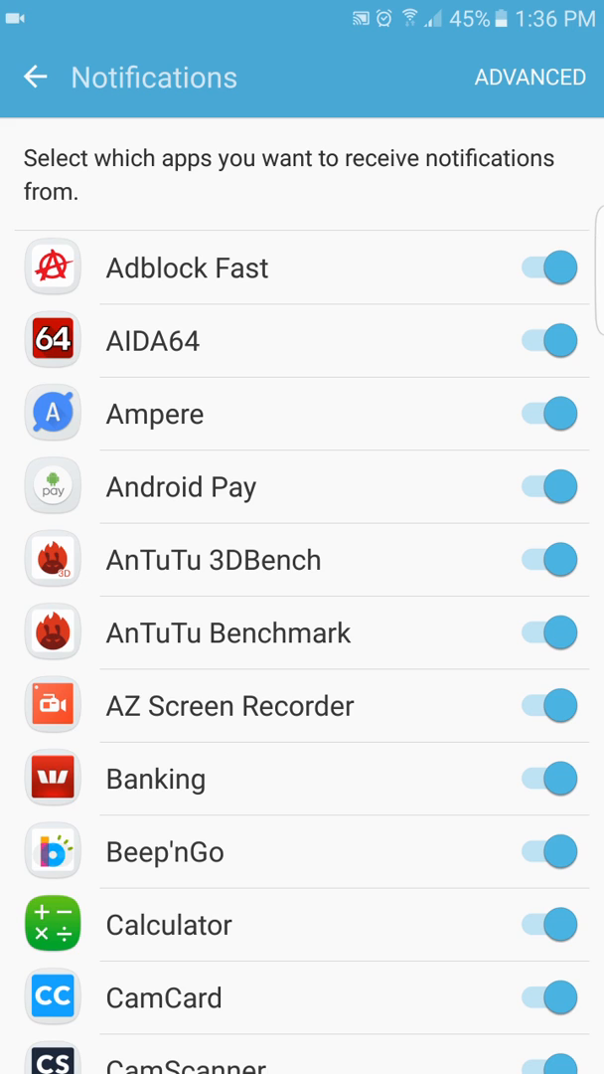
View the advanced per-app Notifications list and return to the main Settings list
{"action": "left_click", "coordinate": [529, 76]}
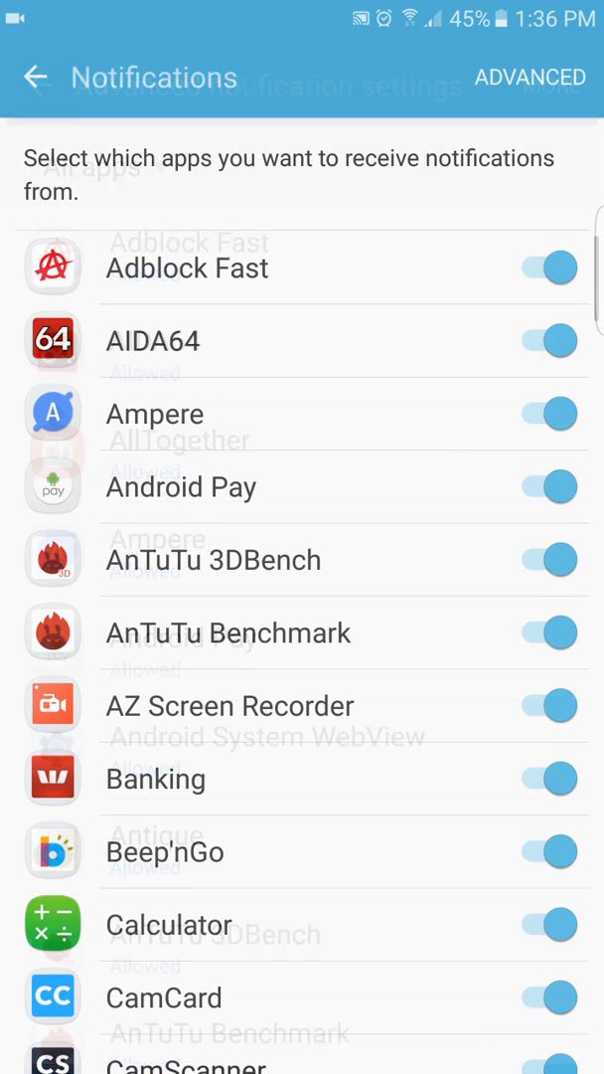
{"action": "left_click", "coordinate": [36, 75]}
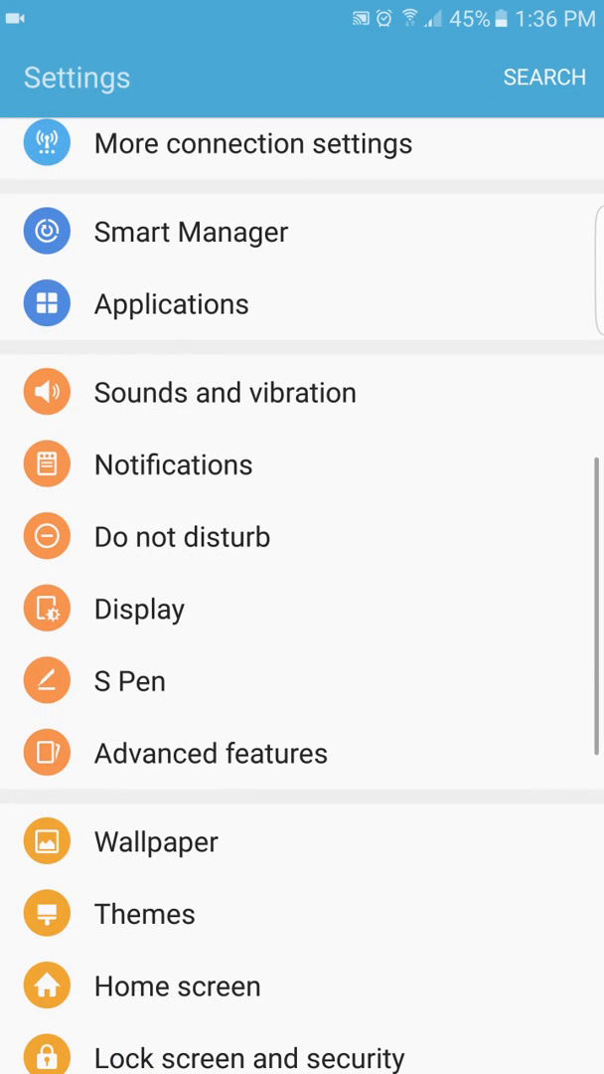
Preview the Icons only option in Display's Icon backgrounds, keep icons with backgrounds, and return to Settings
{"action": "left_click", "coordinate": [183, 537]}
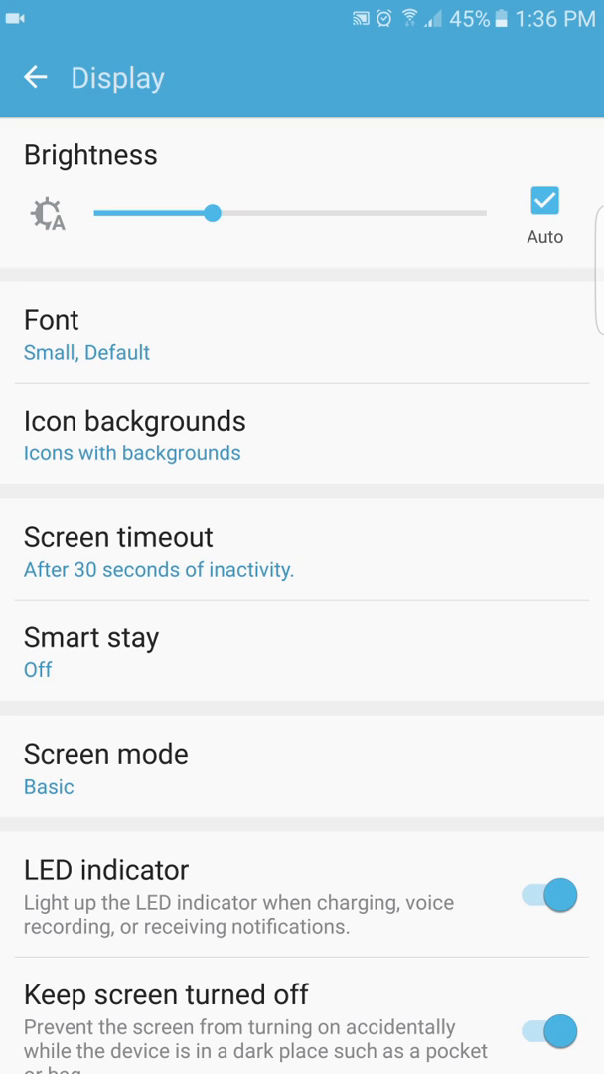
{"action": "left_click", "coordinate": [135, 436]}
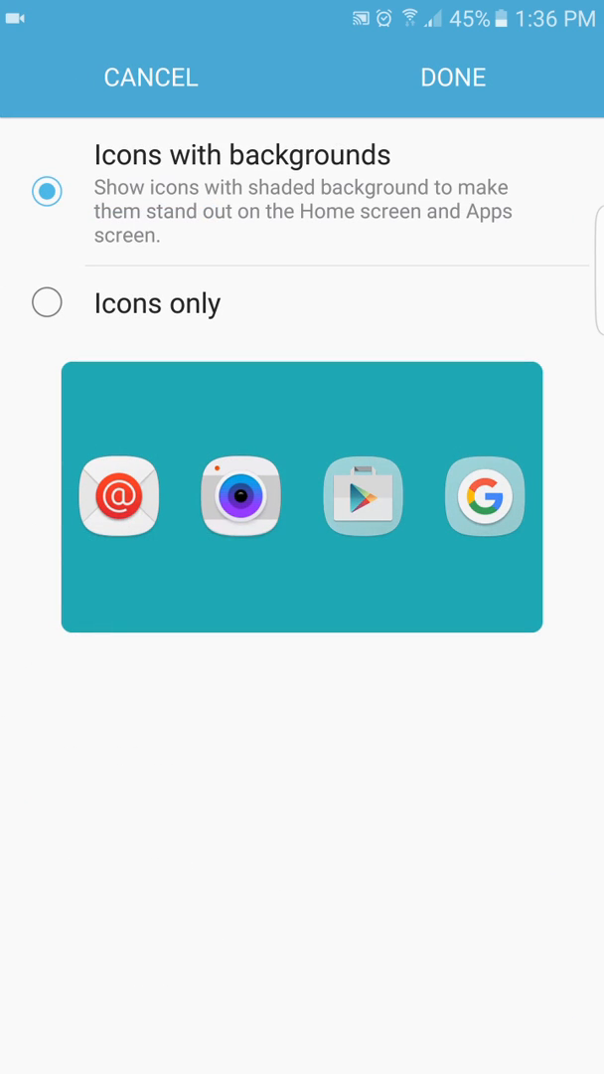
{"action": "left_click", "coordinate": [45, 303]}
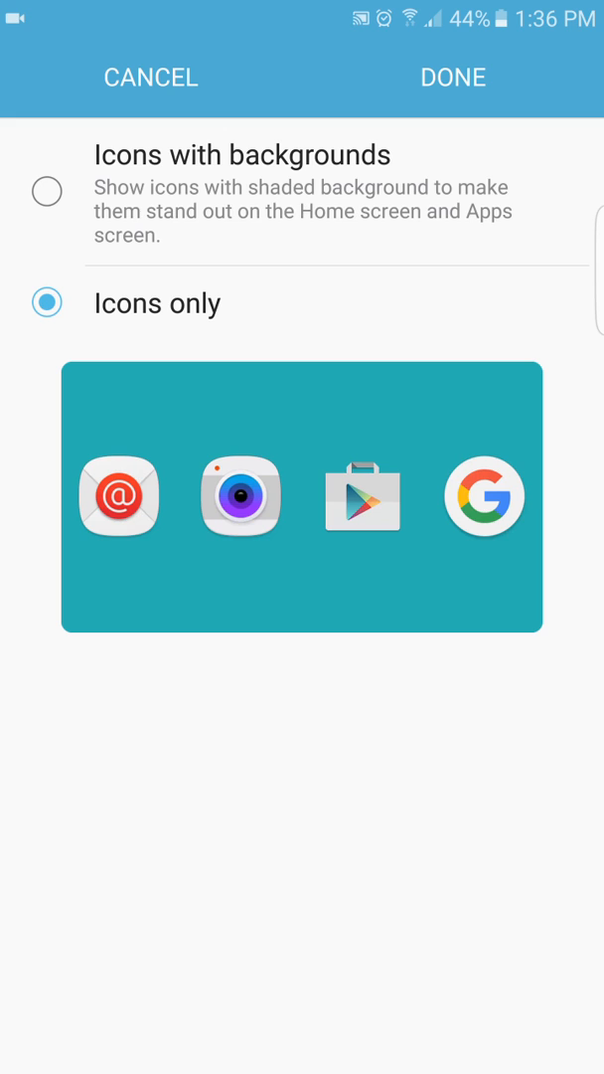
{"action": "left_click", "coordinate": [46, 191]}
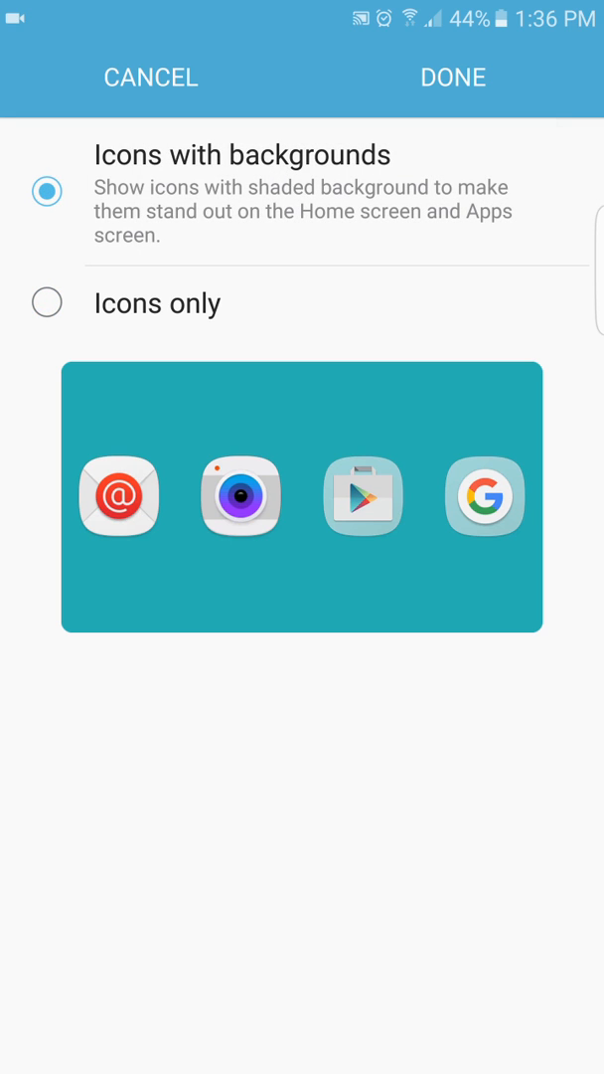
{"action": "left_click", "coordinate": [454, 77]}
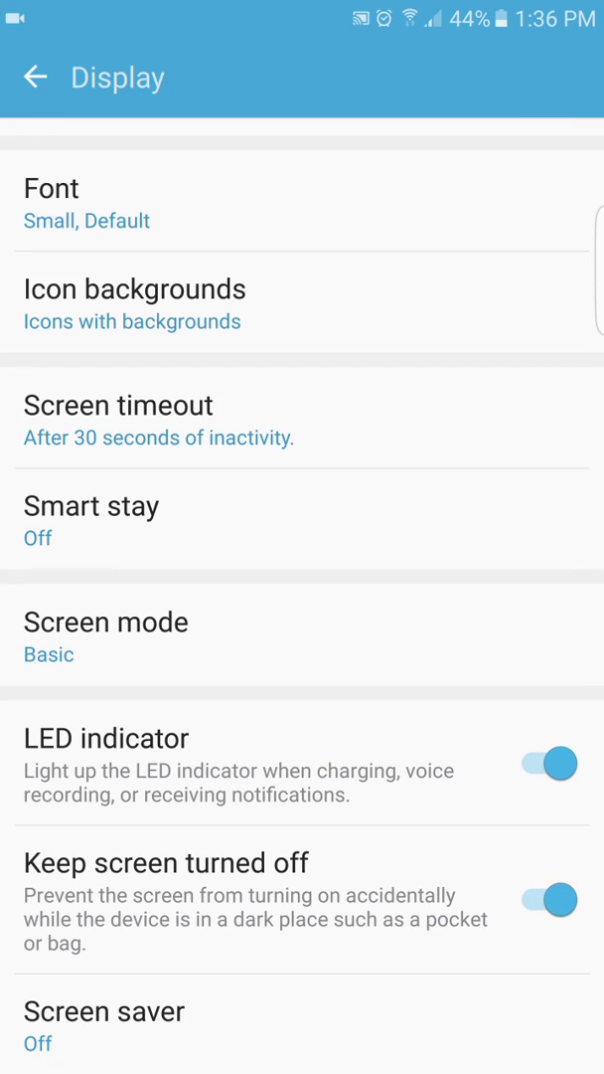
{"action": "left_click", "coordinate": [36, 77]}
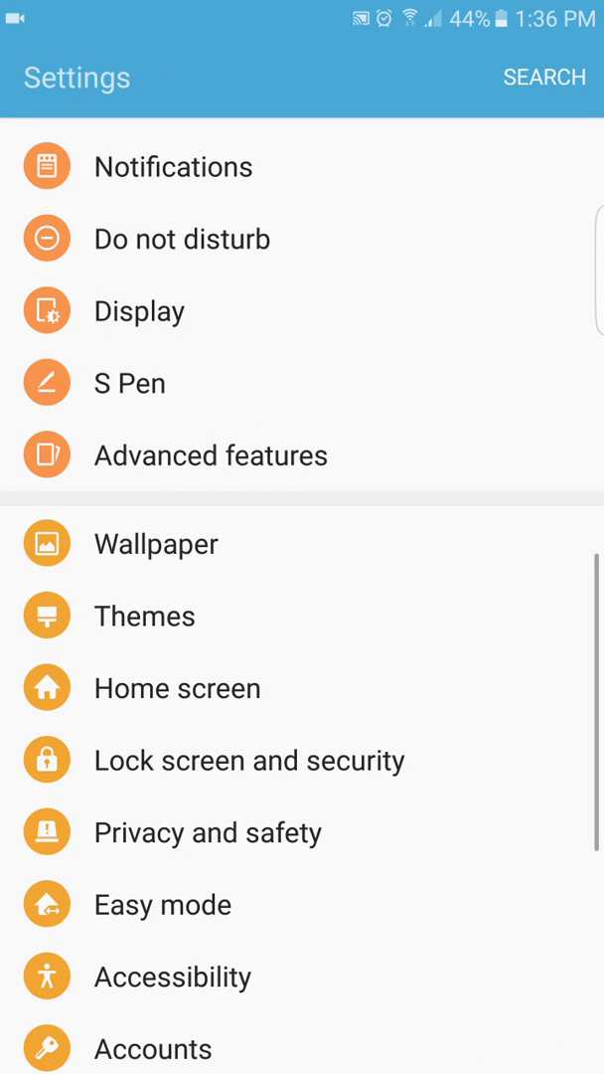
Browse S Pen, then Advanced features with Pop-up view gesture and One-handed operation, and return to Settings
{"action": "left_click", "coordinate": [129, 382]}
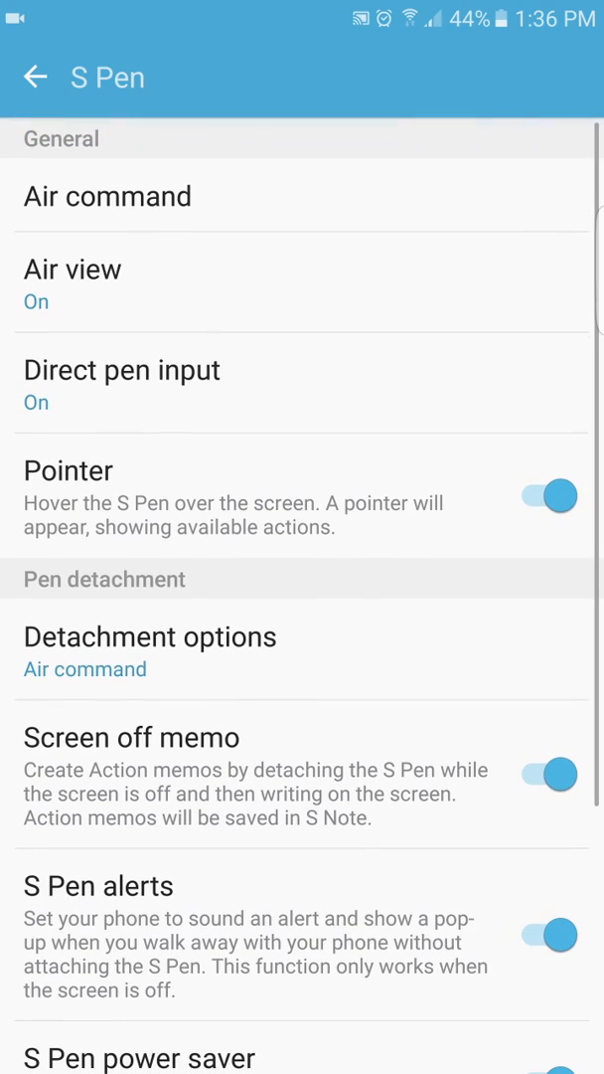
{"action": "left_click", "coordinate": [36, 76]}
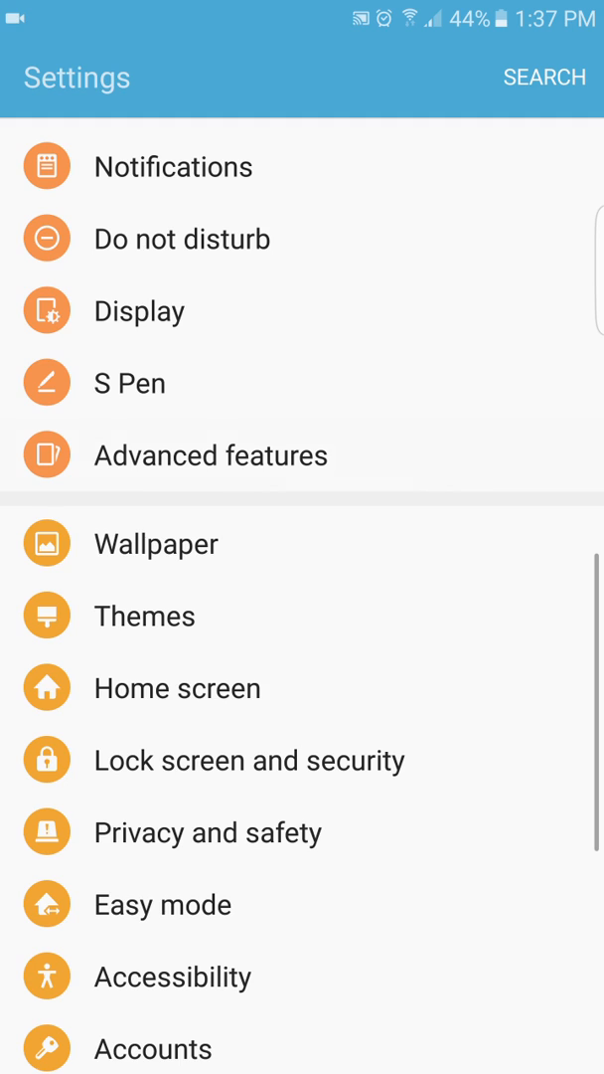
{"action": "left_click", "coordinate": [211, 454]}
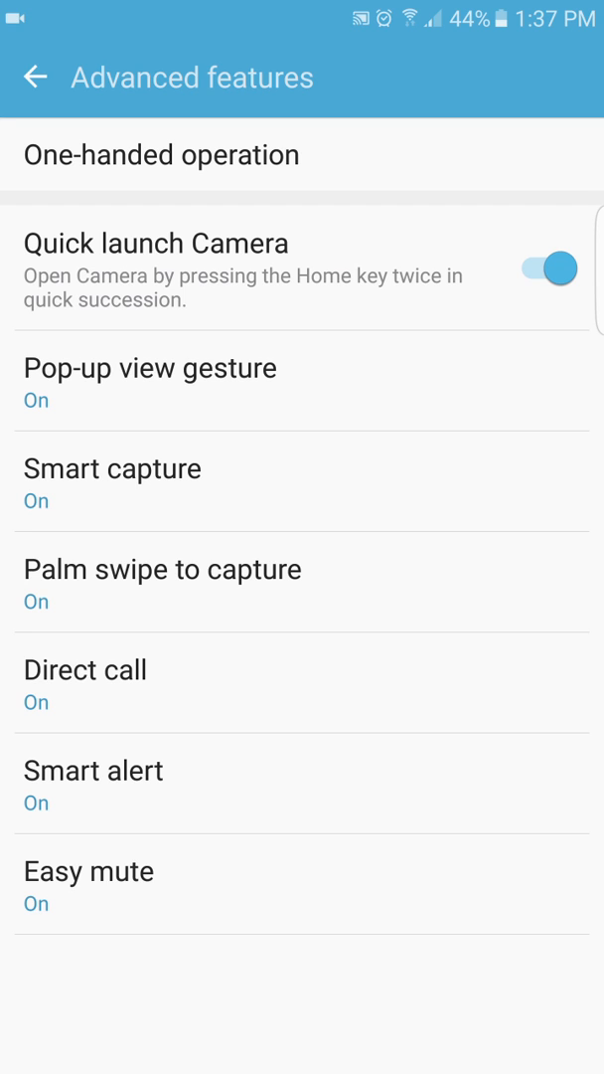
{"action": "left_click", "coordinate": [151, 382]}
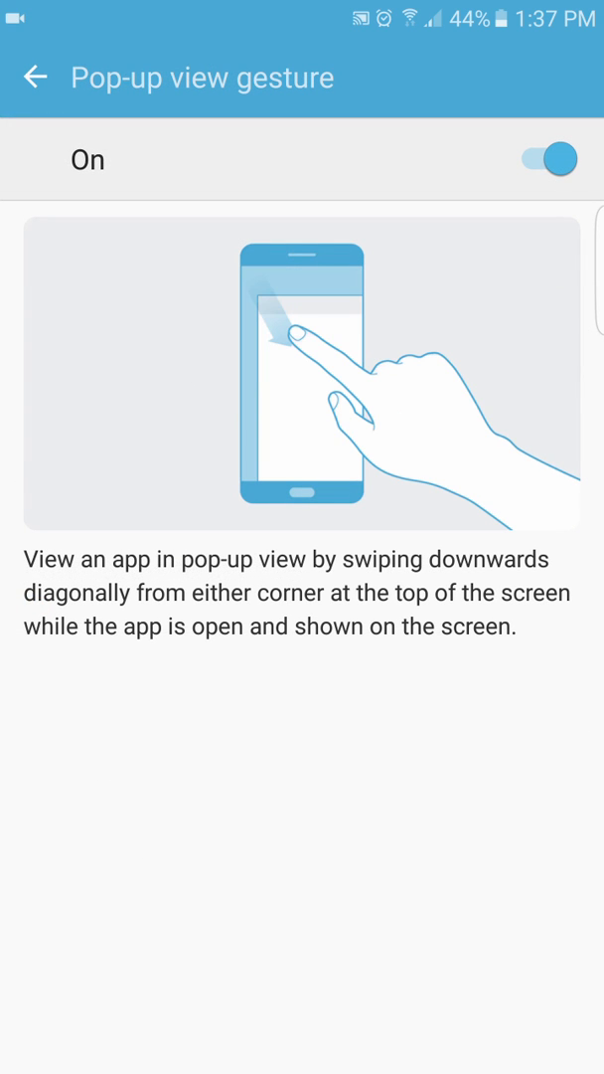
{"action": "left_click", "coordinate": [36, 76]}
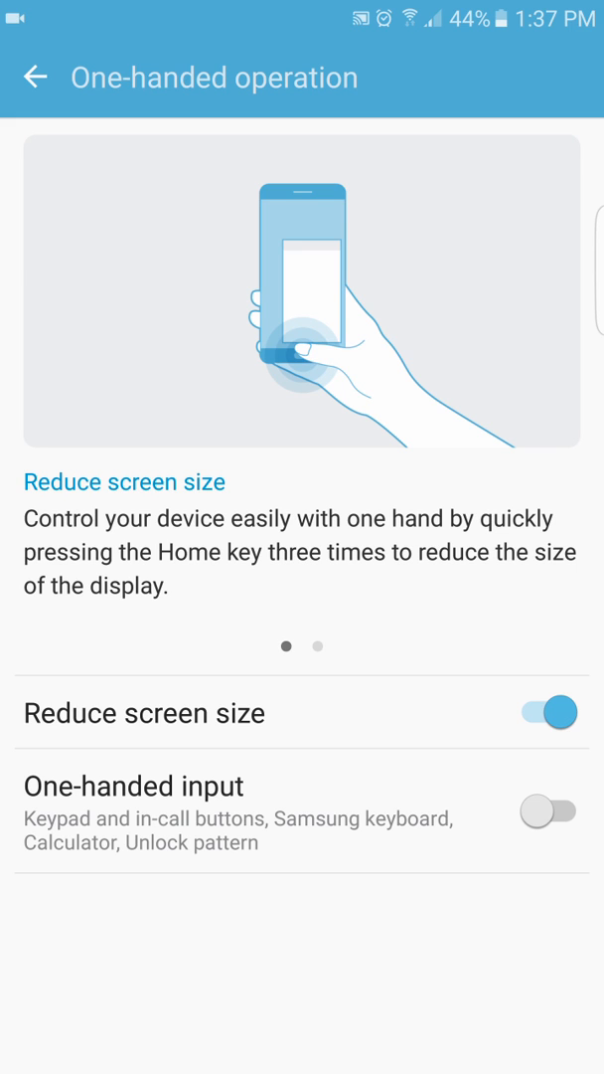
{"action": "left_click", "coordinate": [36, 78]}
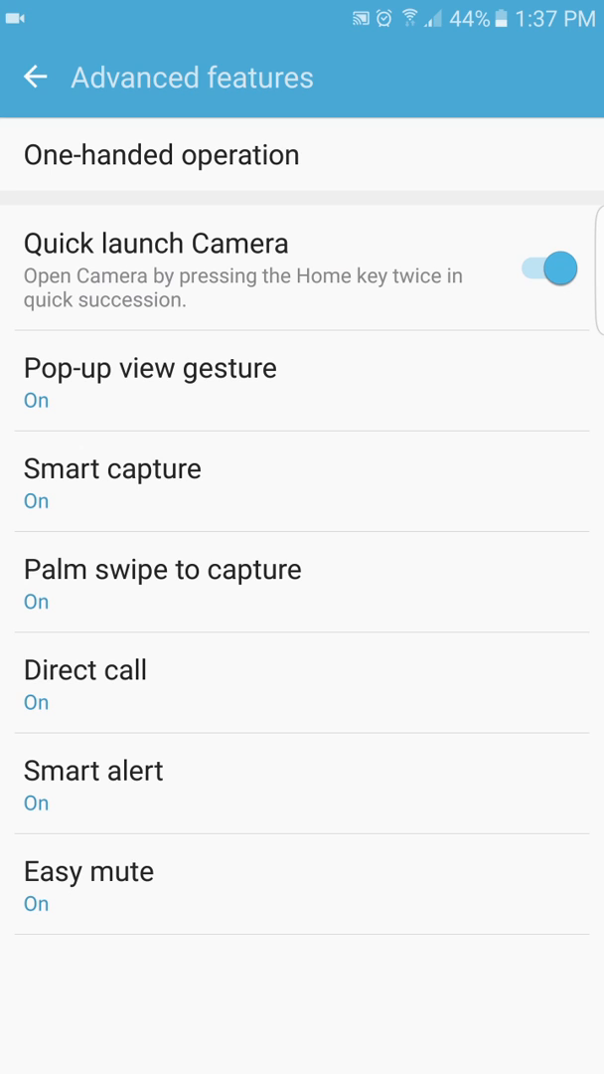
{"action": "left_click", "coordinate": [36, 75]}
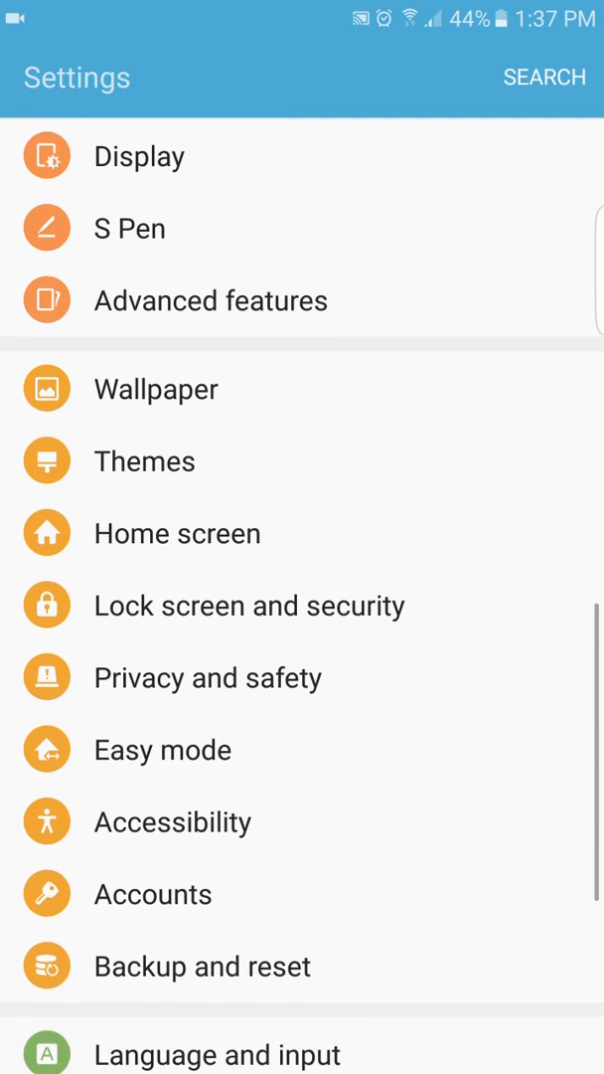
Reach Lock screen and security and its Info and app shortcuts settings
{"action": "scroll", "scroll_direction": "down", "scroll_amount": 3}
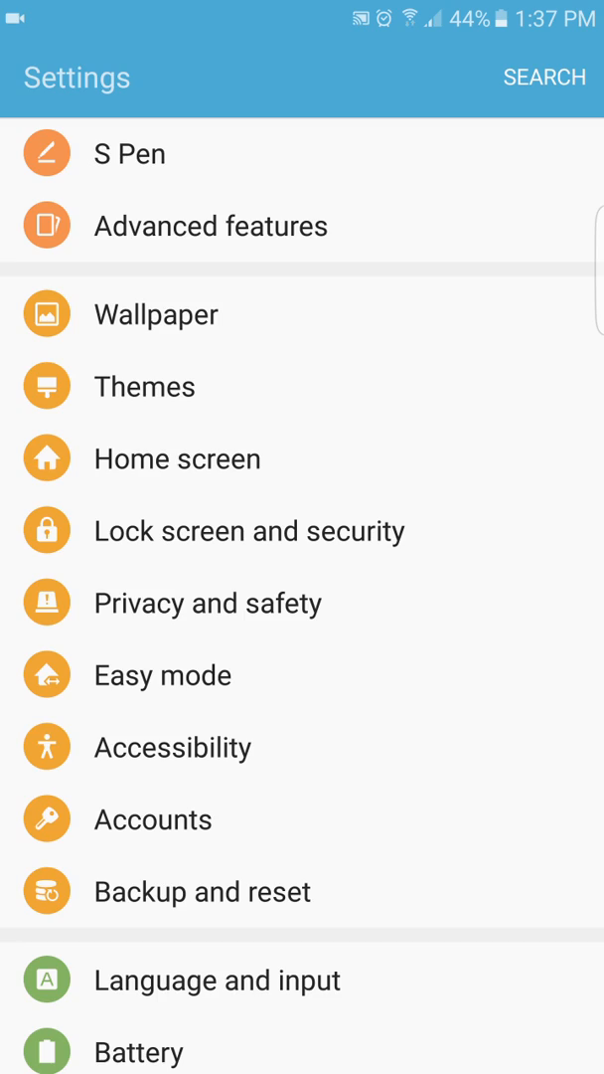
{"action": "left_click", "coordinate": [143, 385]}
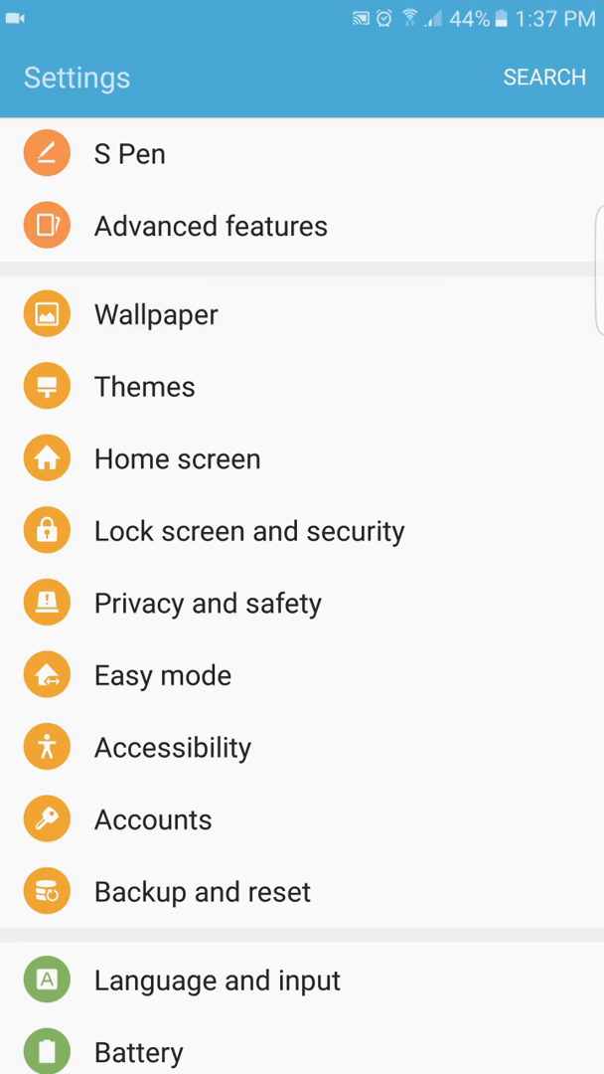
{"action": "left_click", "coordinate": [155, 314]}
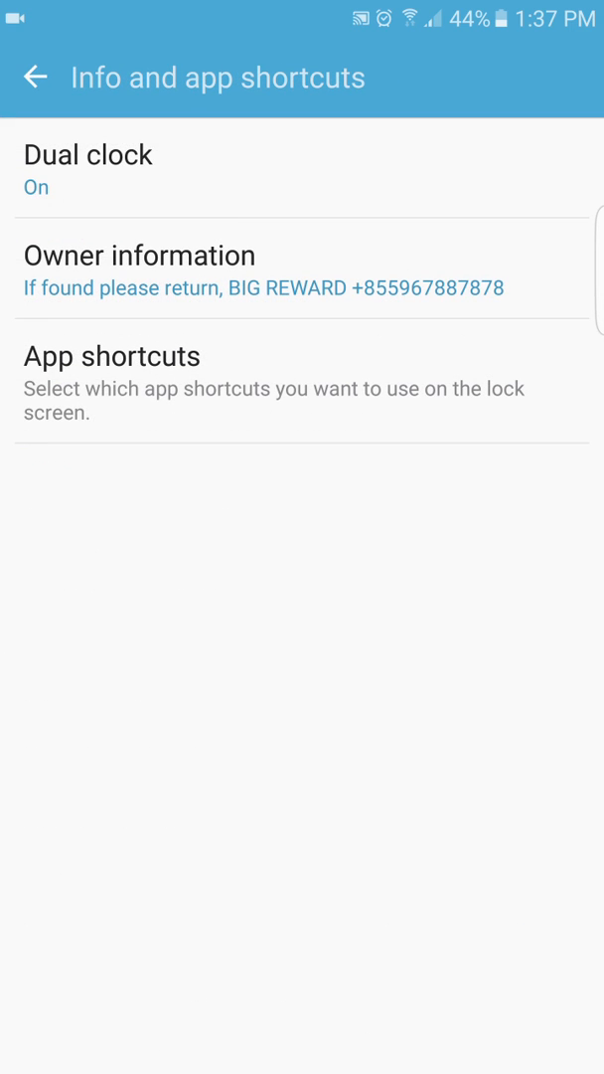
Browse the Left shortcut app grid, keep Phone selected, and back out to Lock screen and security
{"action": "left_click", "coordinate": [111, 356]}
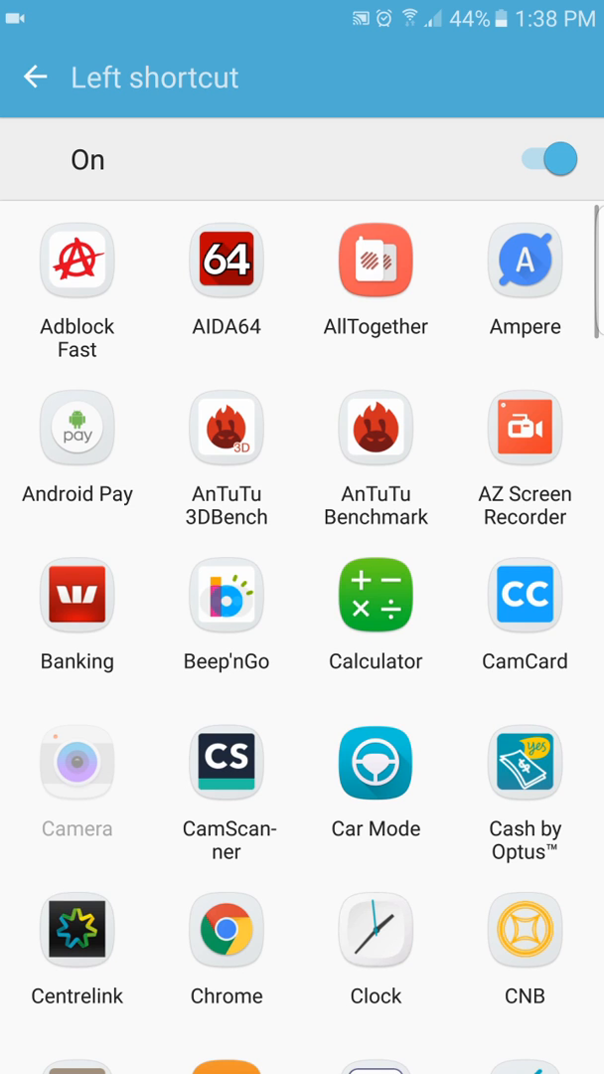
{"action": "scroll", "scroll_direction": "down", "scroll_amount": 3}
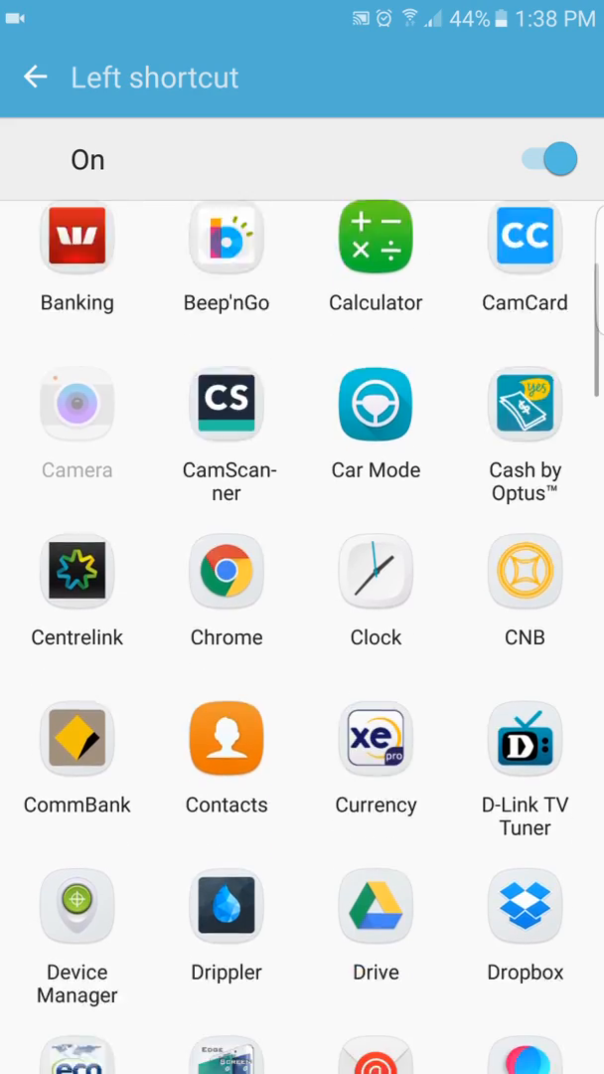
{"action": "scroll", "scroll_direction": "down", "scroll_amount": 3}
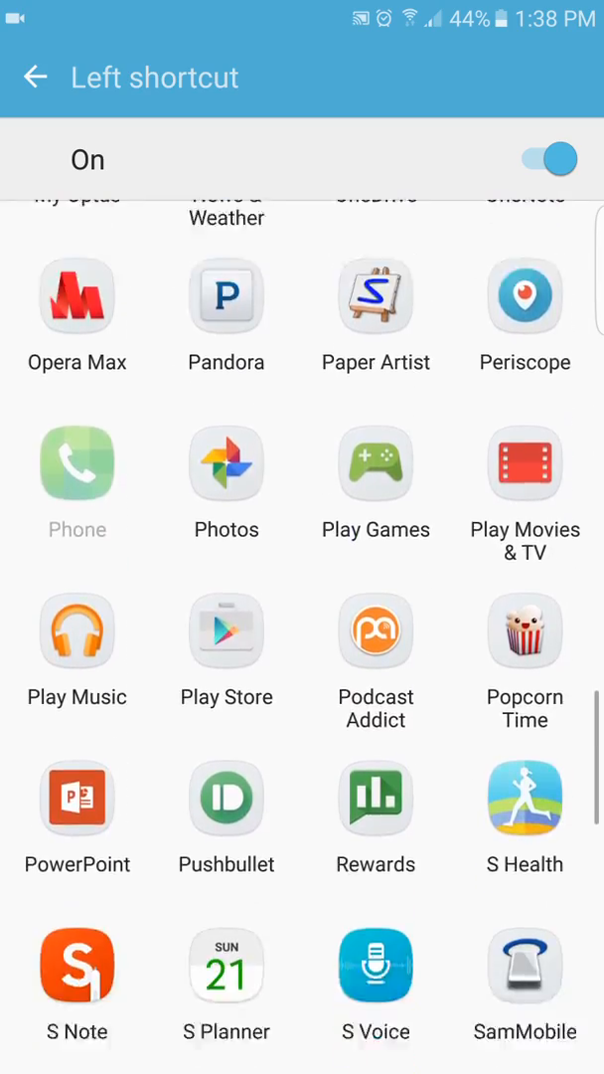
{"action": "scroll", "scroll_direction": "down", "scroll_amount": 3}
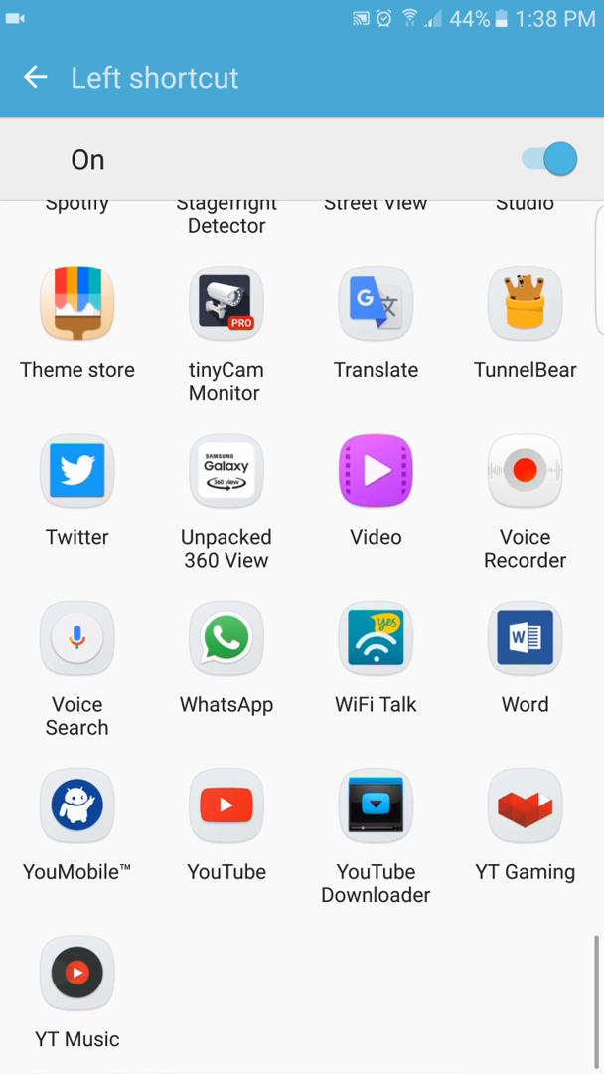
{"action": "left_click", "coordinate": [36, 76]}
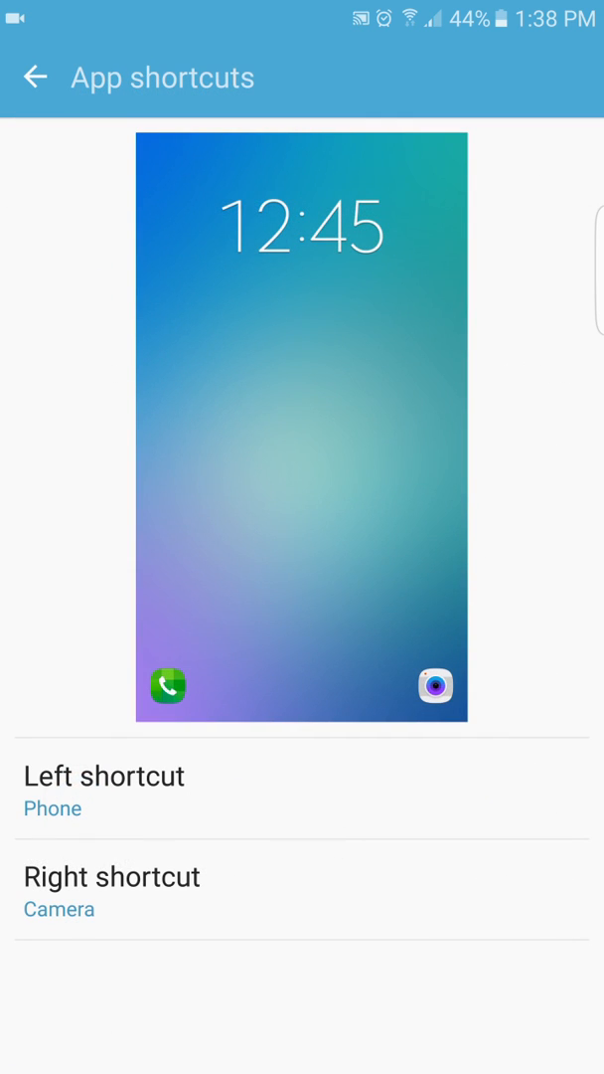
{"action": "left_click", "coordinate": [36, 75]}
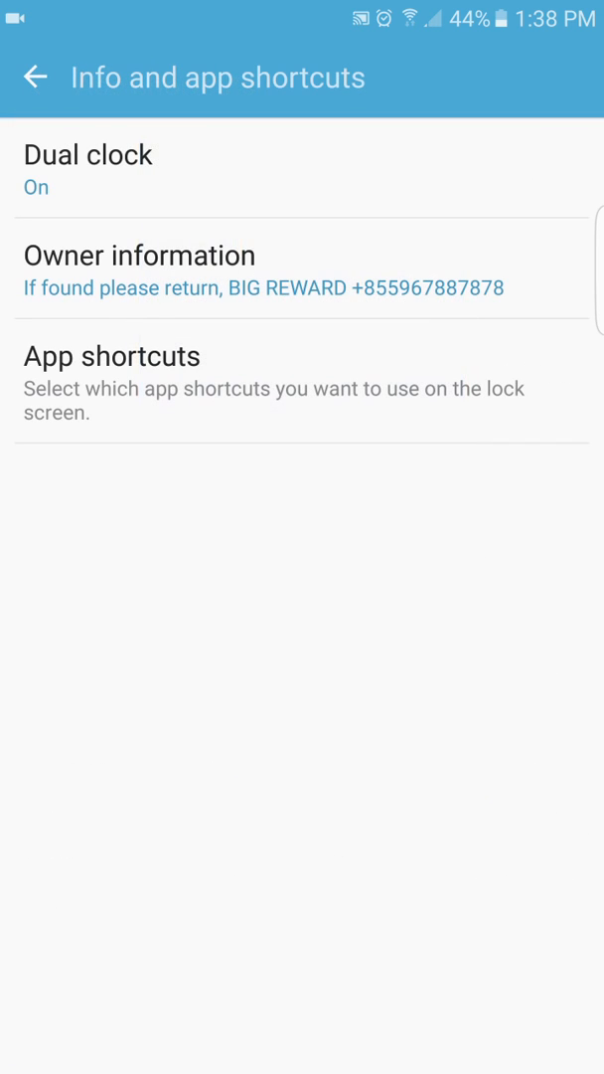
{"action": "left_click", "coordinate": [36, 76]}
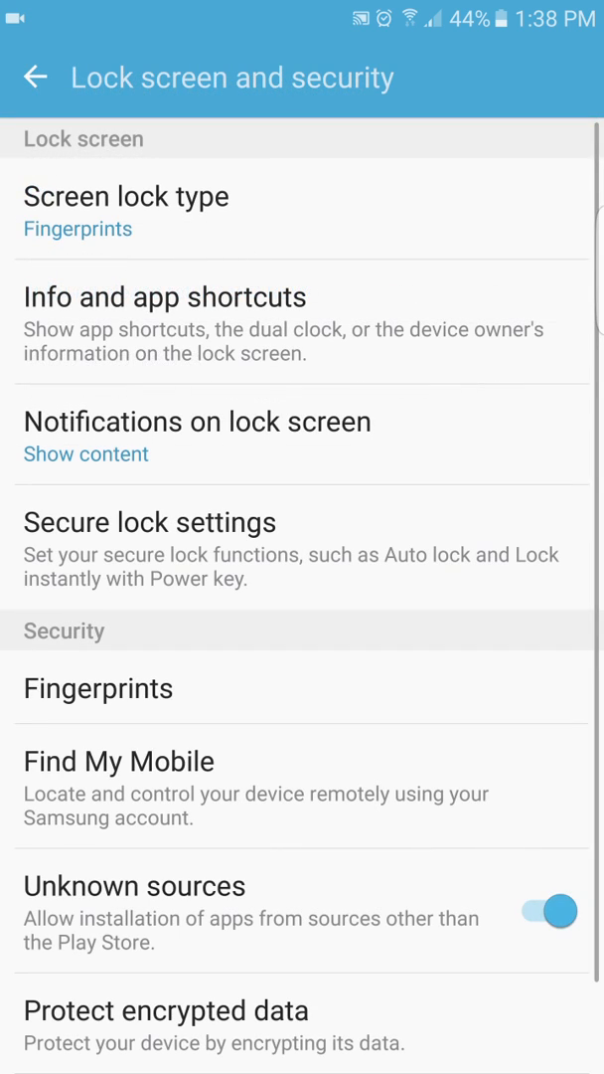
Browse Other security settings, then reach the Privacy and safety page with Location on
{"action": "scroll", "scroll_direction": "down", "scroll_amount": 3}
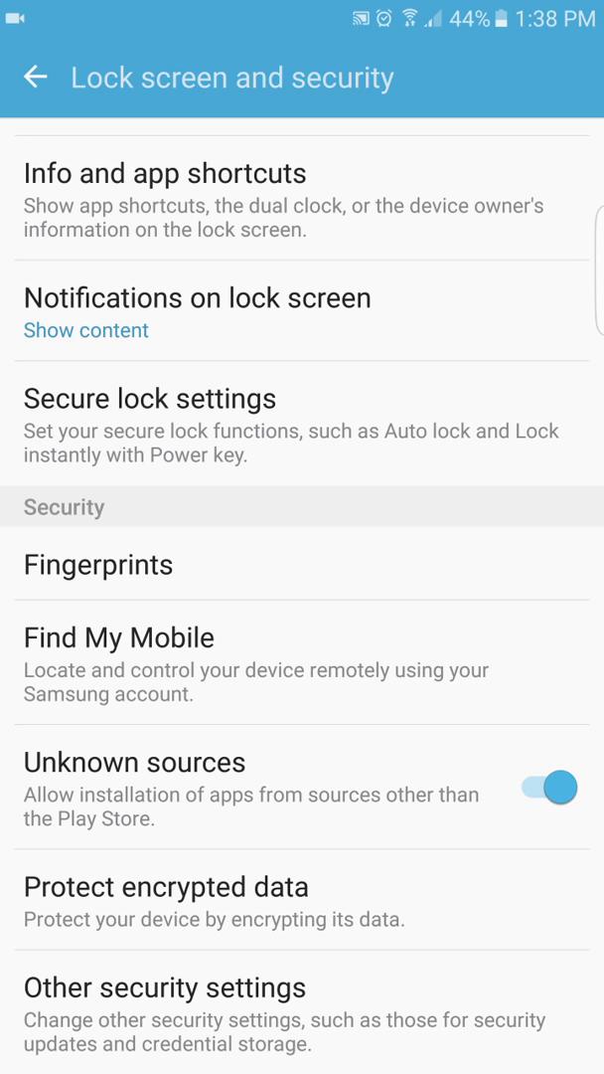
{"action": "left_click", "coordinate": [163, 986]}
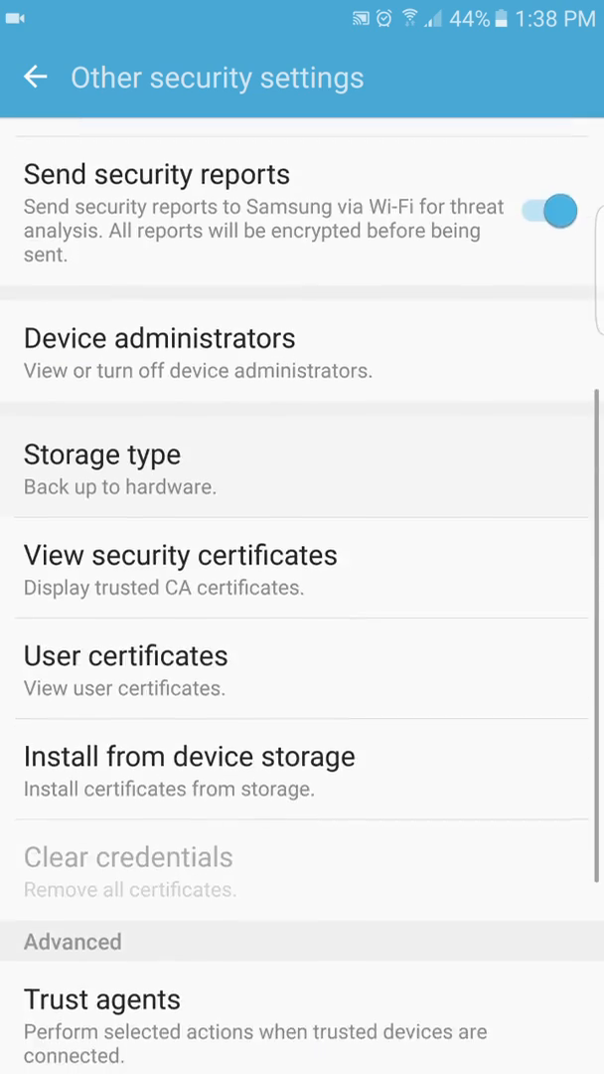
{"action": "scroll", "scroll_direction": "down", "scroll_amount": 3}
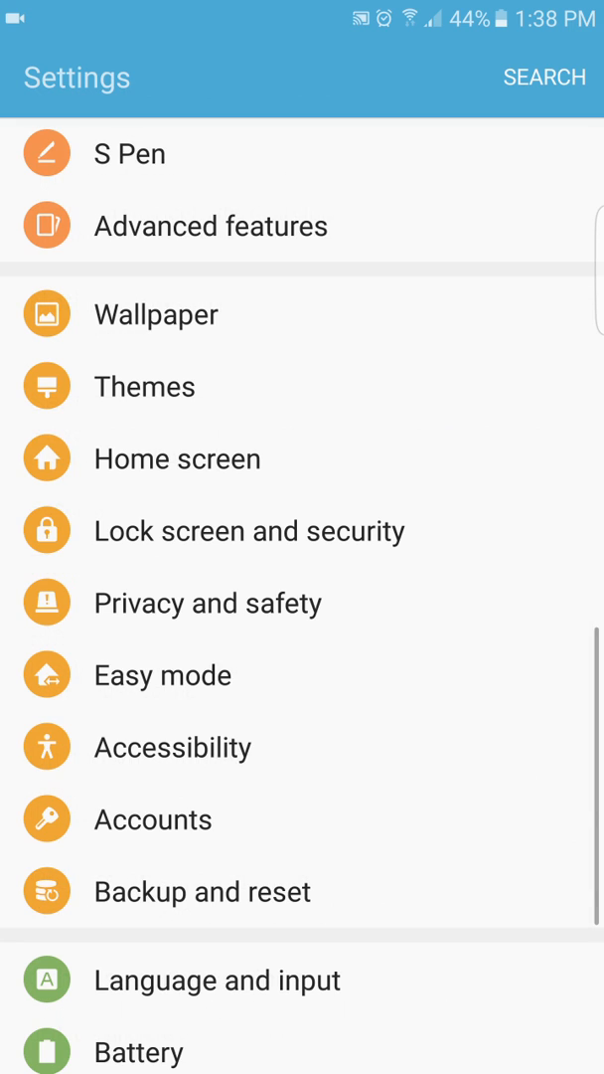
{"action": "left_click", "coordinate": [207, 600]}
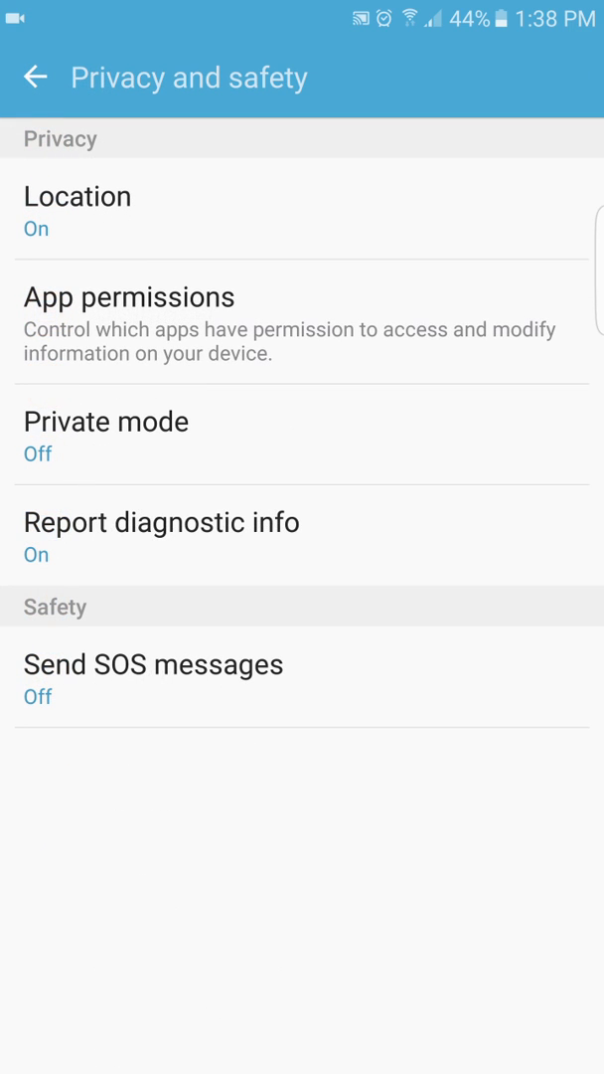
Review Location and its Improve accuracy options (Wi-Fi and Bluetooth scanning off), then reach App permissions
{"action": "left_click", "coordinate": [78, 195]}
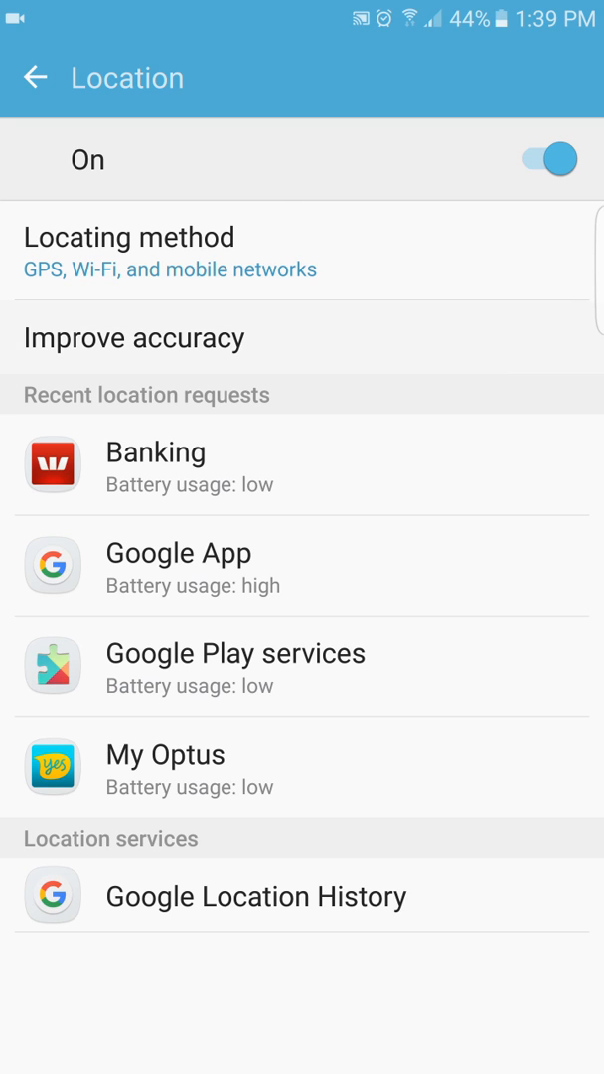
{"action": "left_click", "coordinate": [135, 338]}
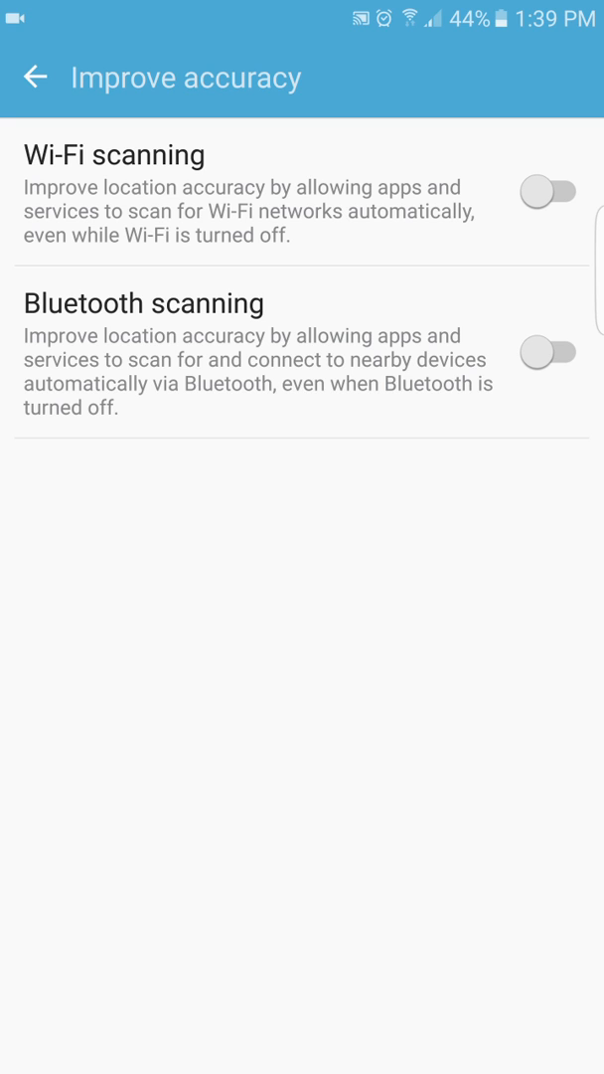
{"action": "left_click", "coordinate": [36, 78]}
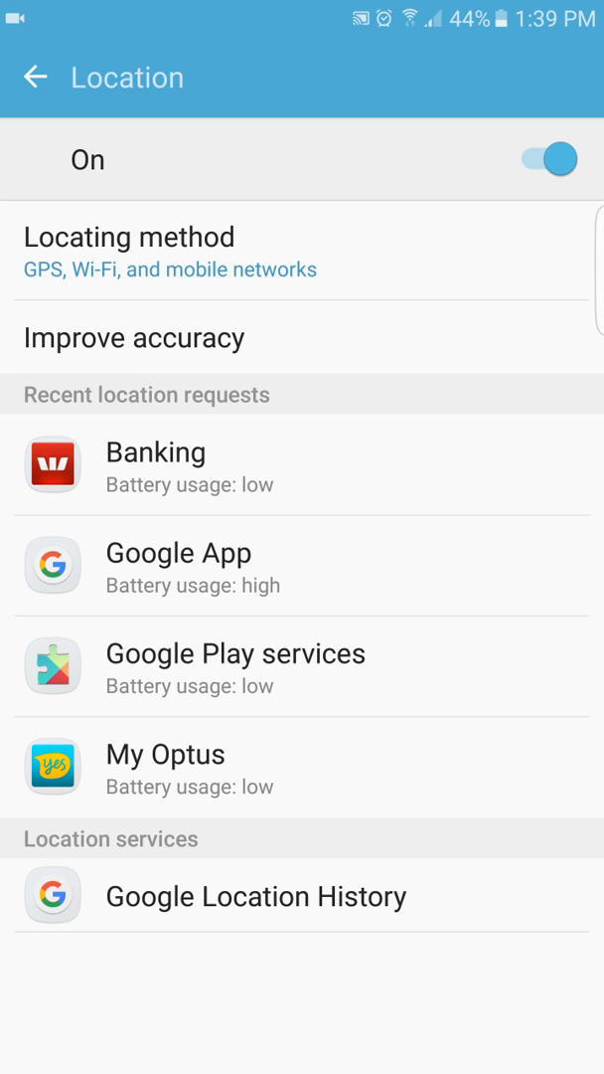
{"action": "left_click", "coordinate": [36, 76]}
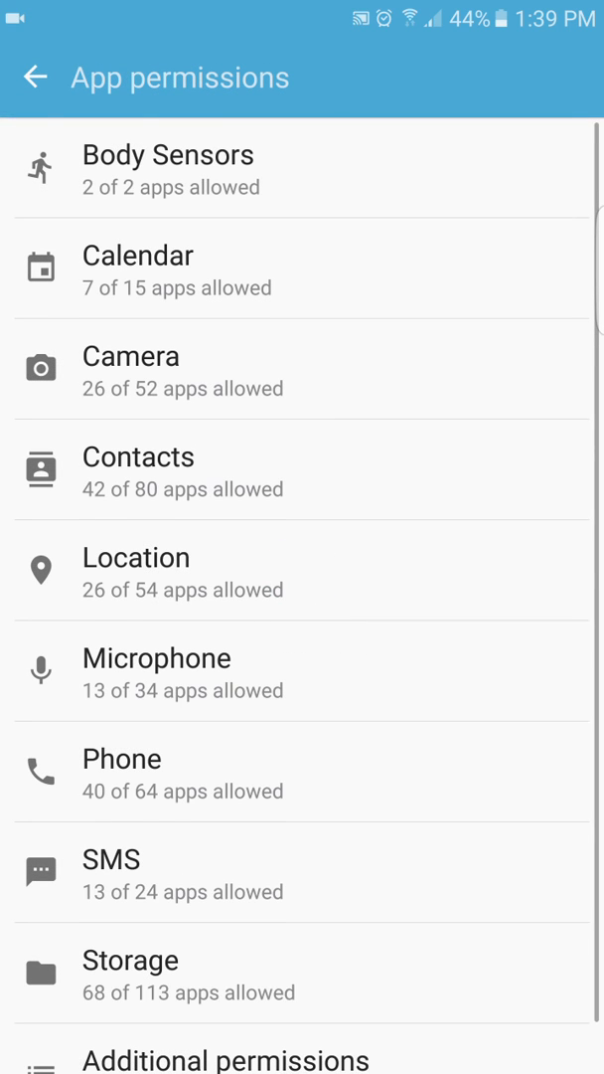
Check Camera permissions, allowed for 26 of 52 apps, and head back to the main Settings list
{"action": "left_click", "coordinate": [169, 169]}
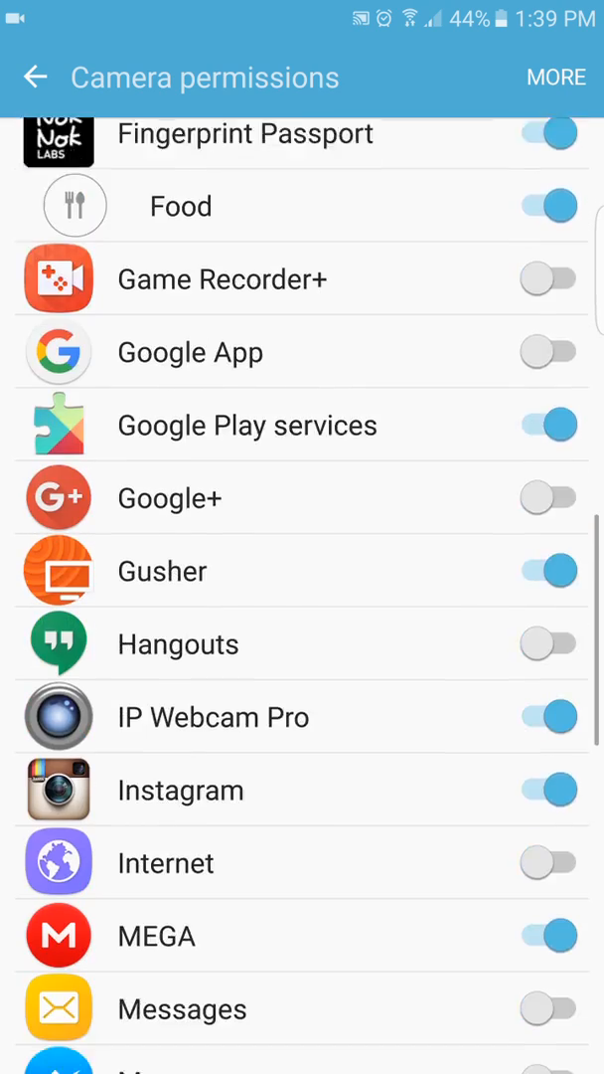
{"action": "scroll", "scroll_direction": "down", "scroll_amount": 3}
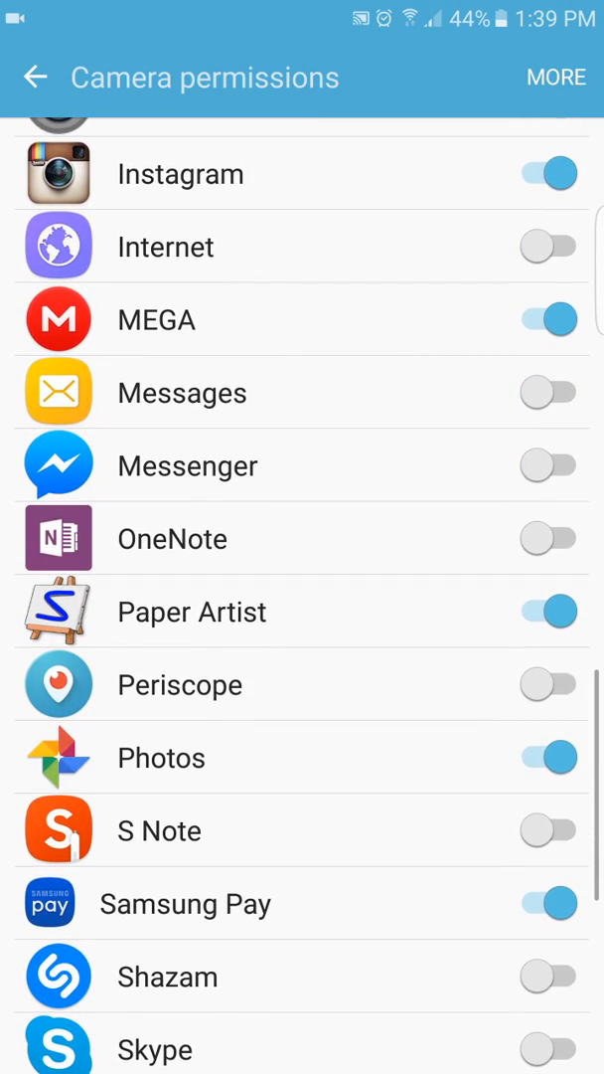
{"action": "left_click", "coordinate": [36, 76]}
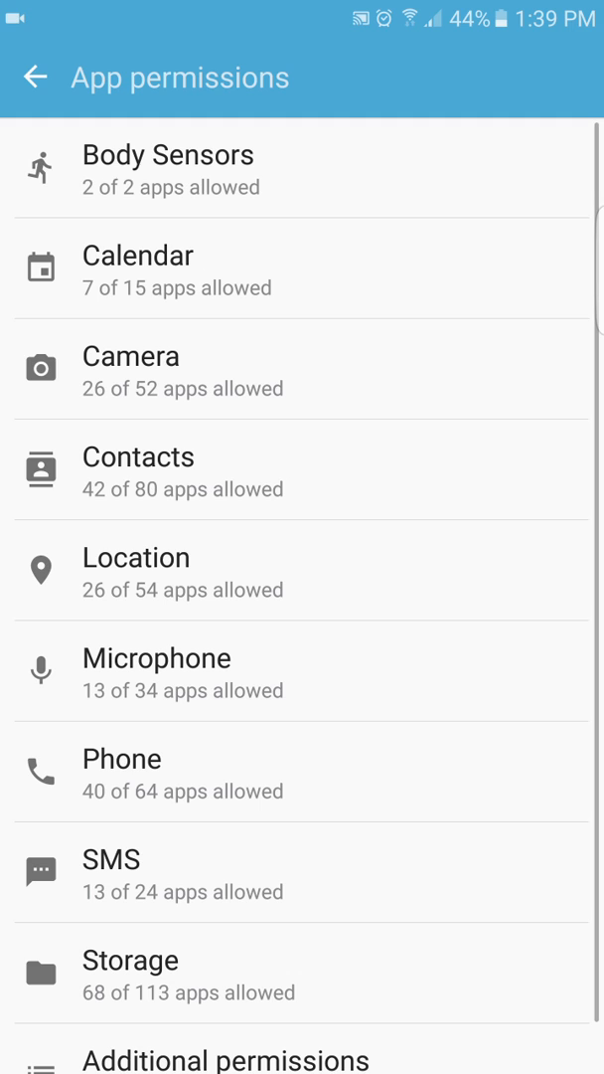
{"action": "left_click", "coordinate": [36, 78]}
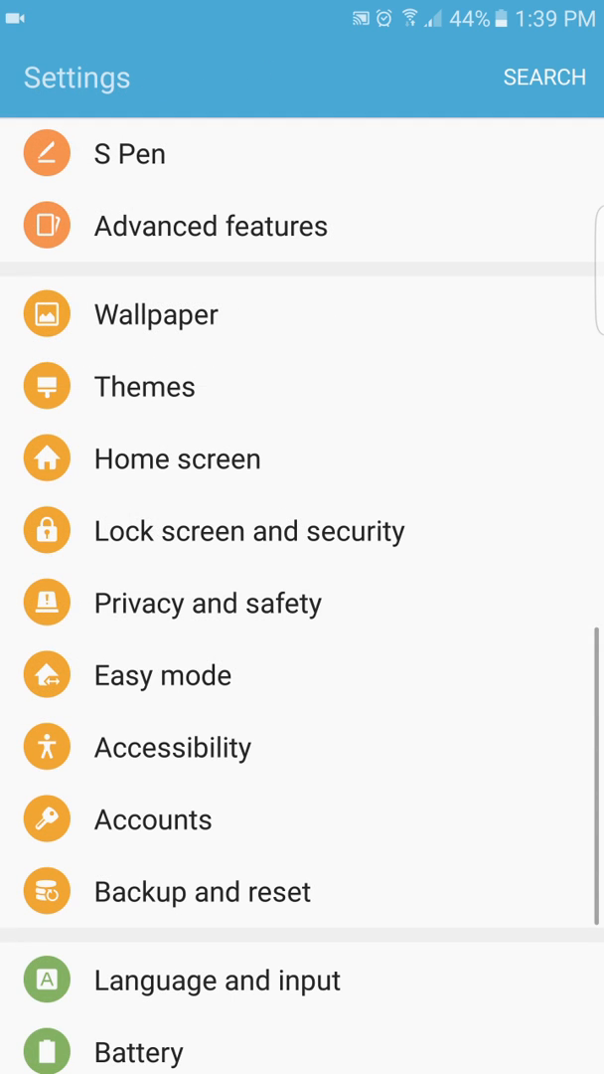
{"action": "left_click", "coordinate": [171, 748]}
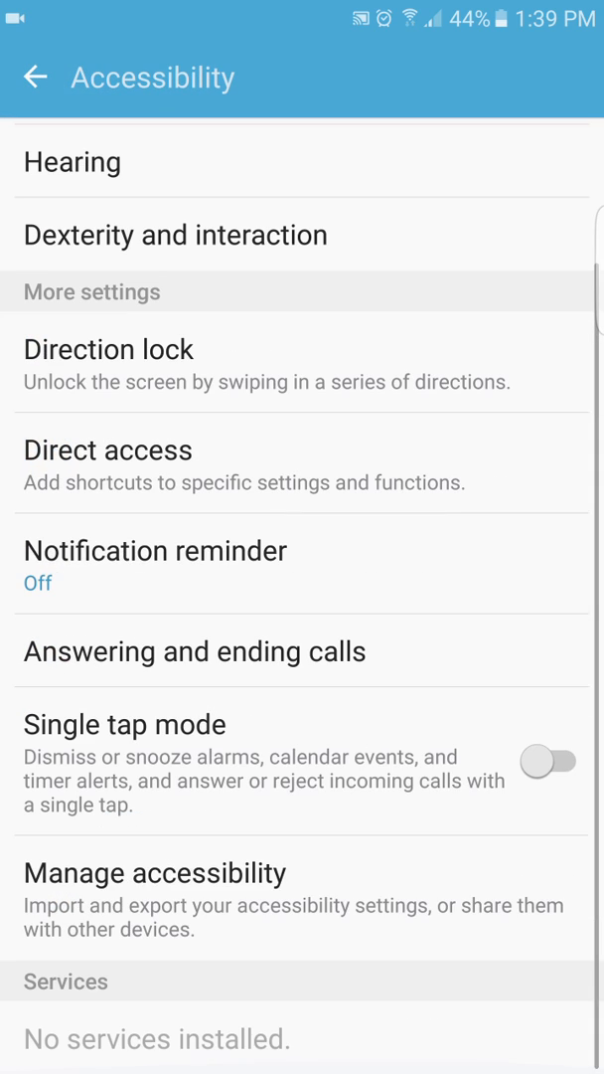
{"action": "scroll", "scroll_direction": "down", "scroll_amount": 3}
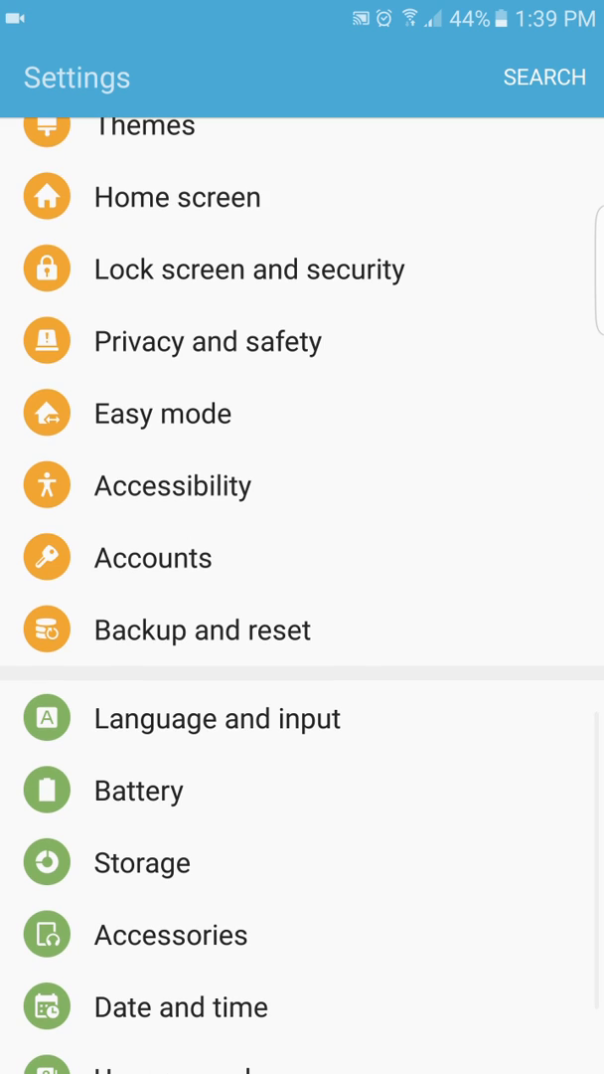
{"action": "left_click", "coordinate": [203, 628]}
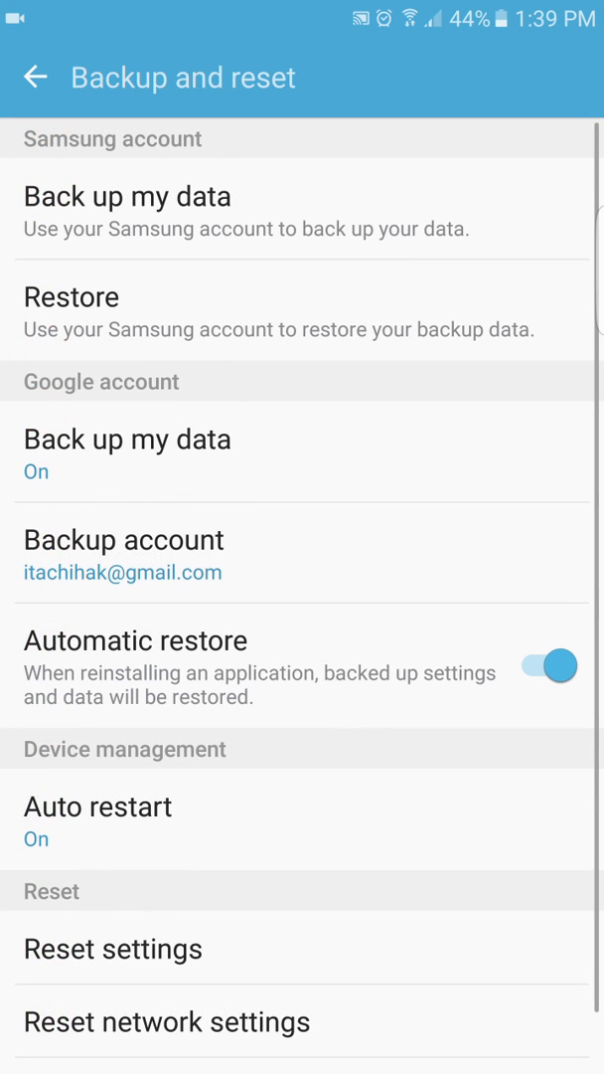
{"action": "scroll", "scroll_direction": "down", "scroll_amount": 3}
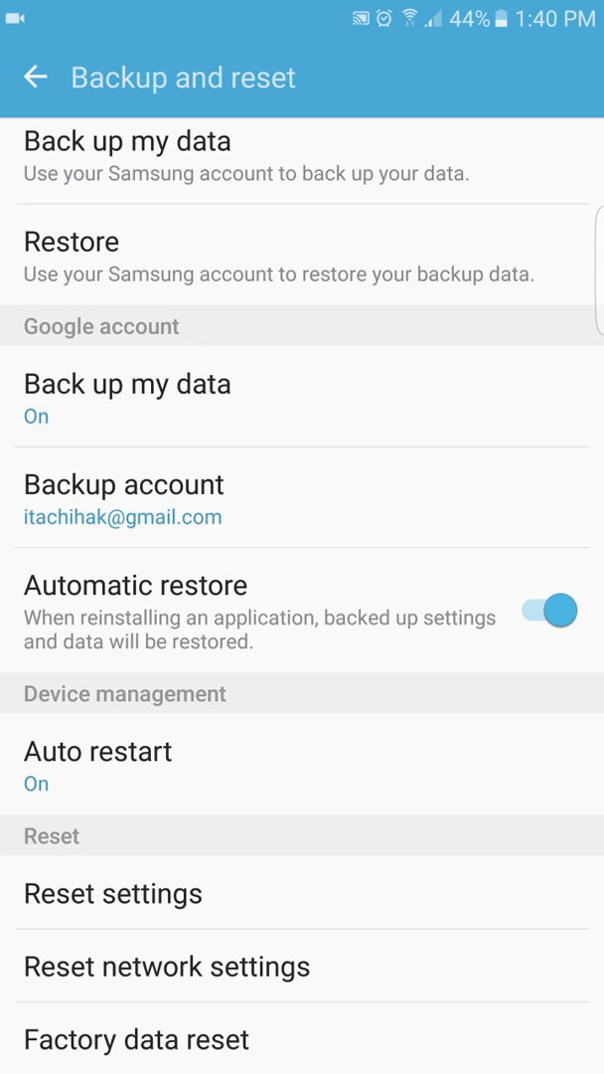
{"action": "left_click", "coordinate": [98, 752]}
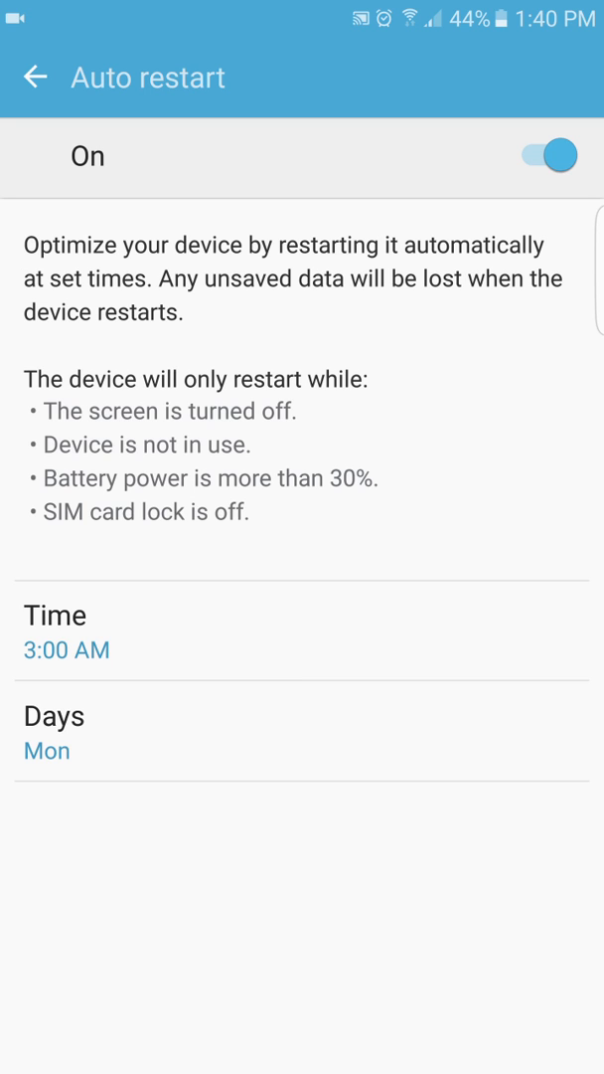
{"action": "left_click", "coordinate": [36, 77]}
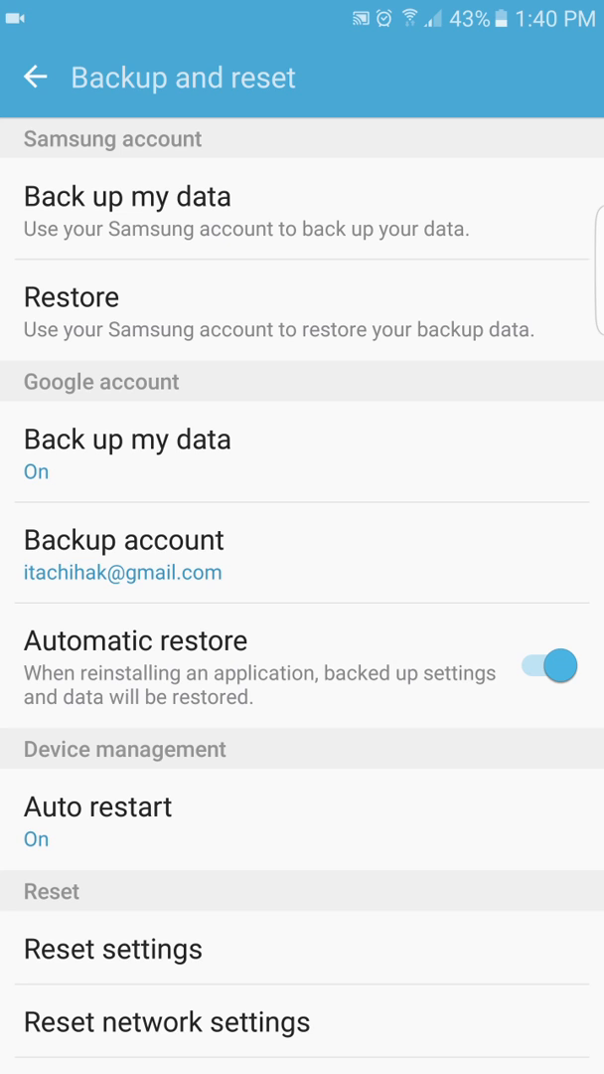
{"action": "left_click", "coordinate": [36, 76]}
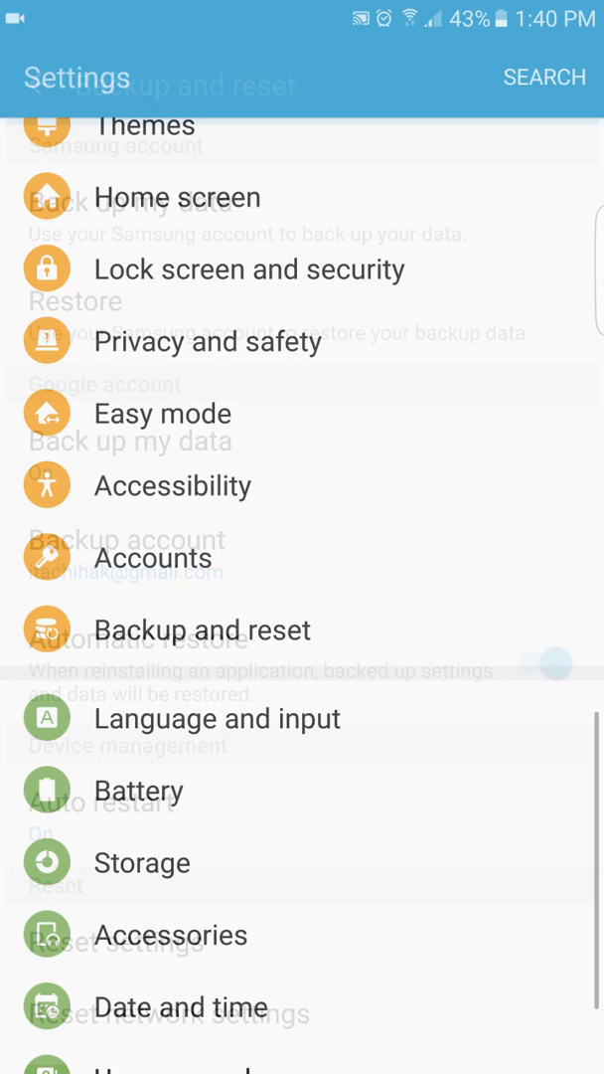
{"action": "left_click", "coordinate": [217, 718]}
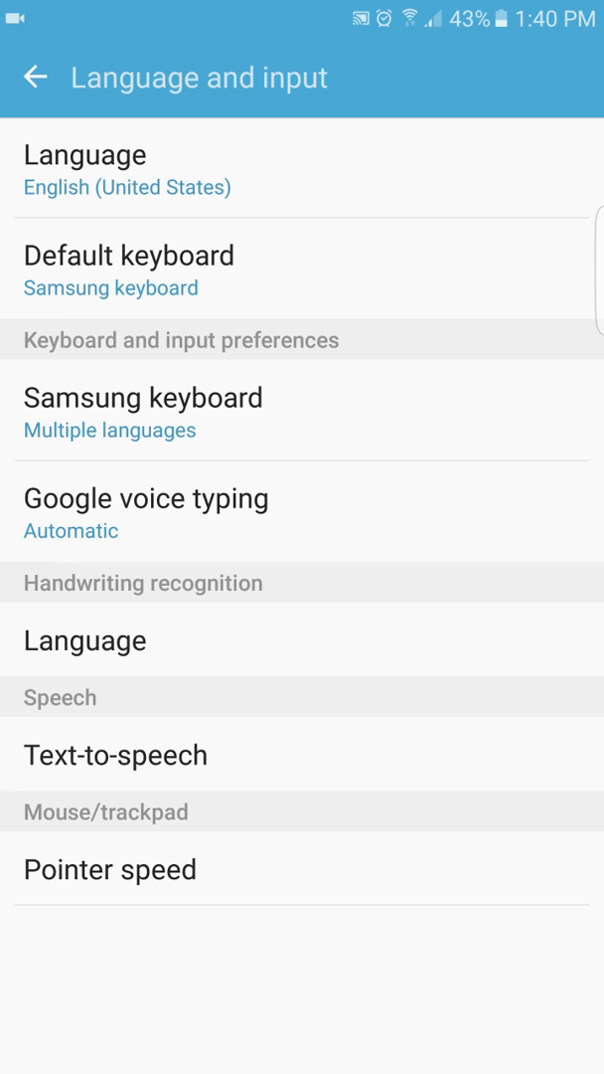
{"action": "left_click", "coordinate": [36, 76]}
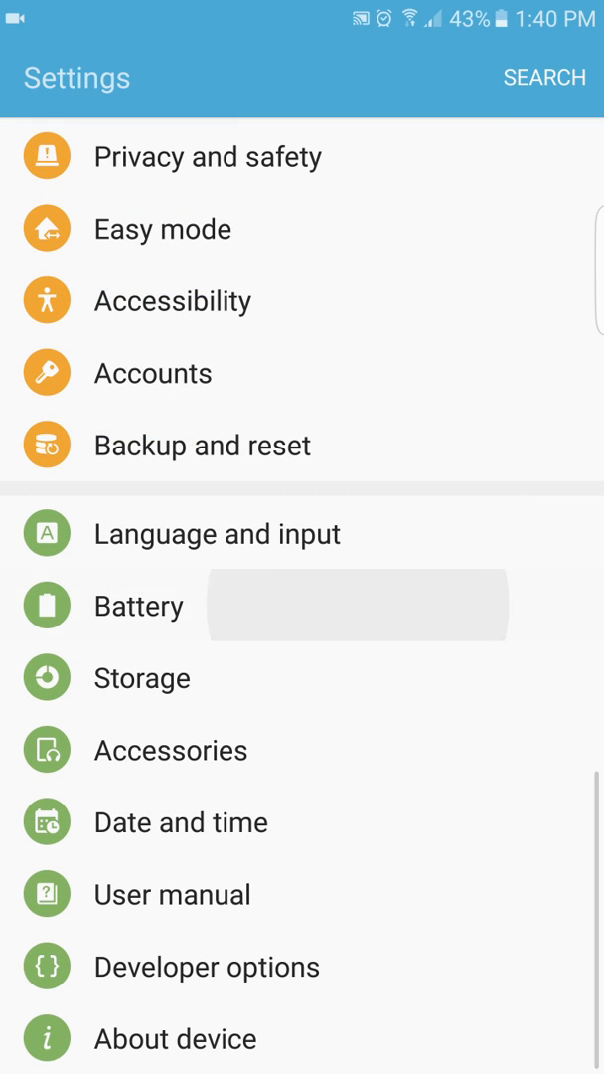
{"action": "left_click", "coordinate": [139, 604]}
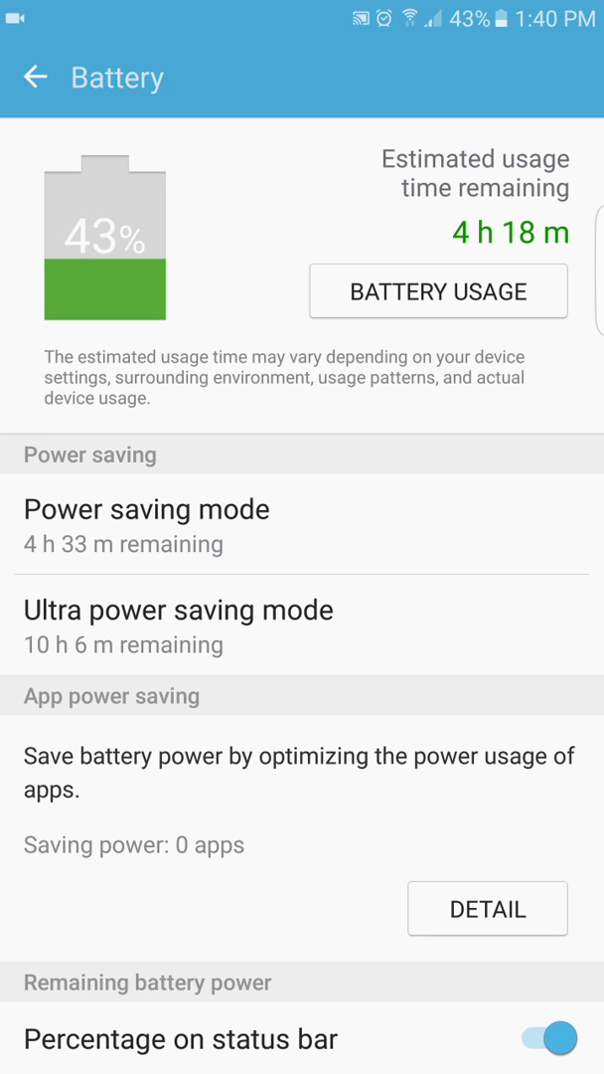
{"action": "scroll", "scroll_direction": "down", "scroll_amount": 3}
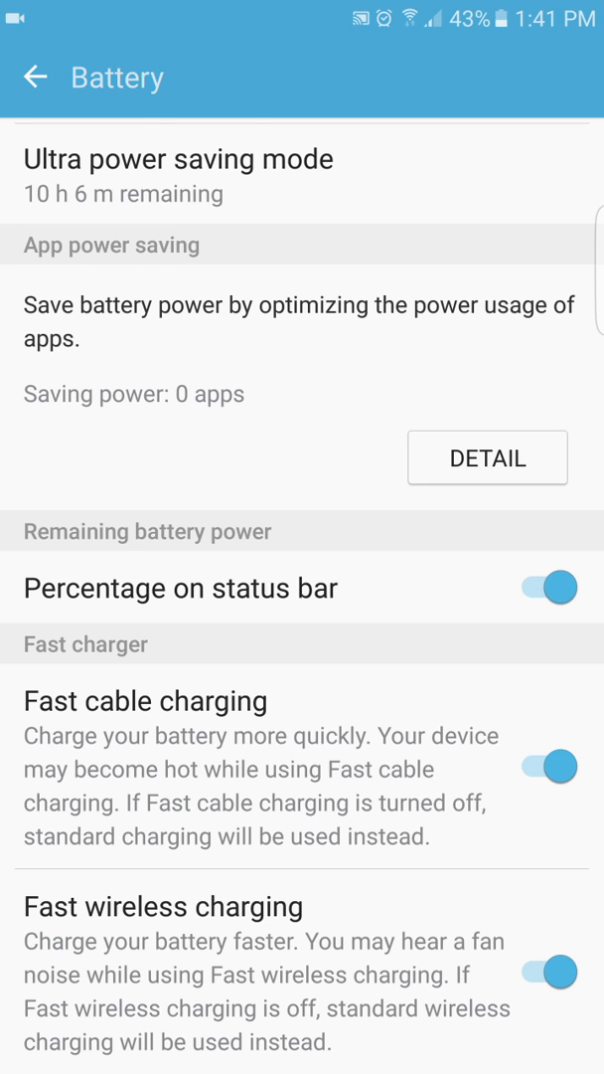
{"action": "left_click", "coordinate": [36, 76]}
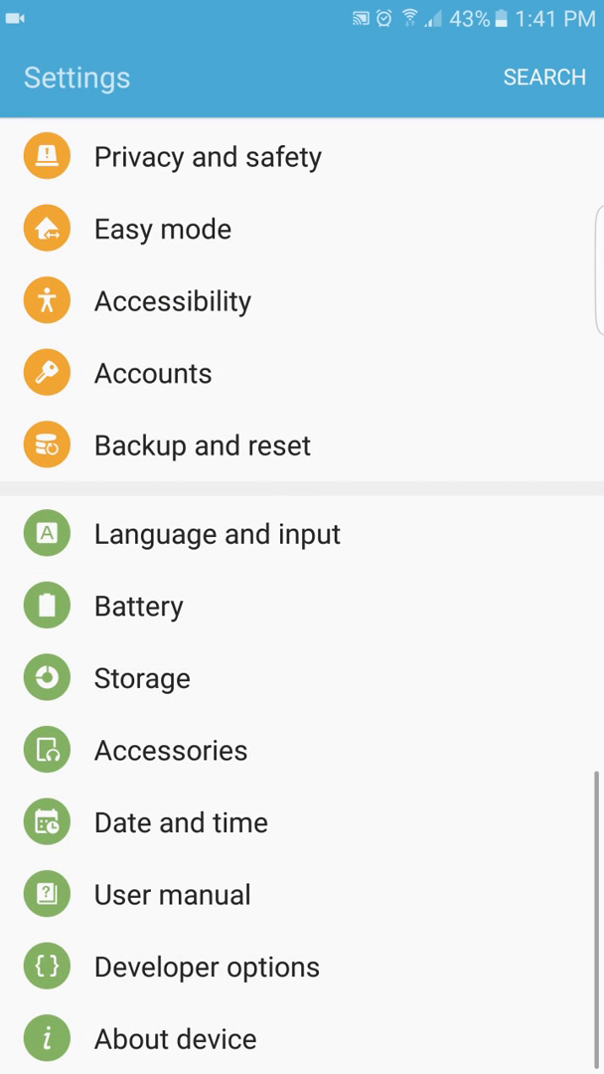
{"action": "left_click", "coordinate": [141, 676]}
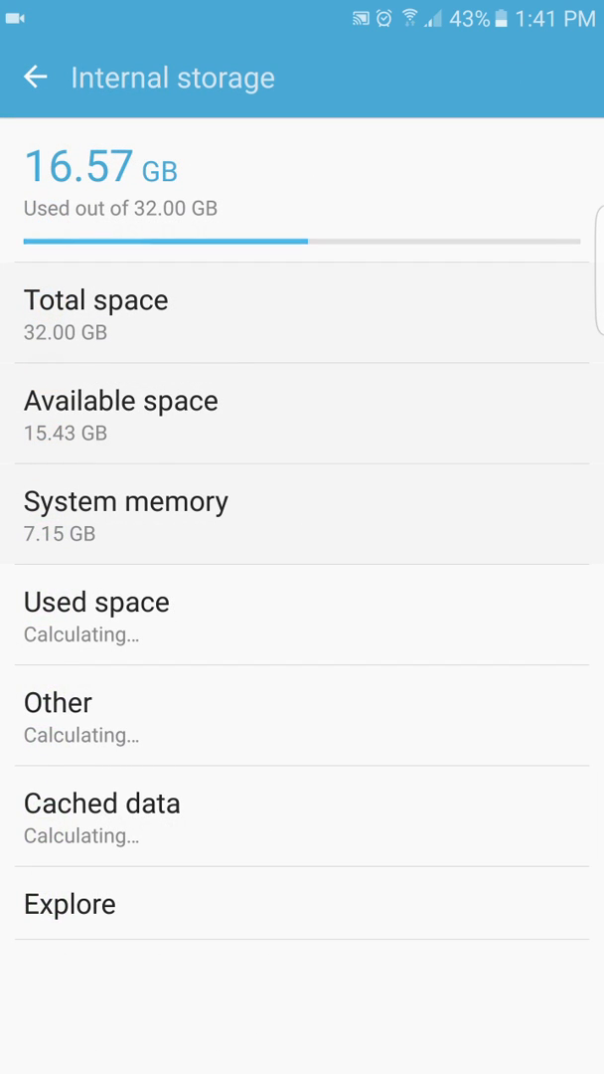
{"action": "left_click", "coordinate": [36, 75]}
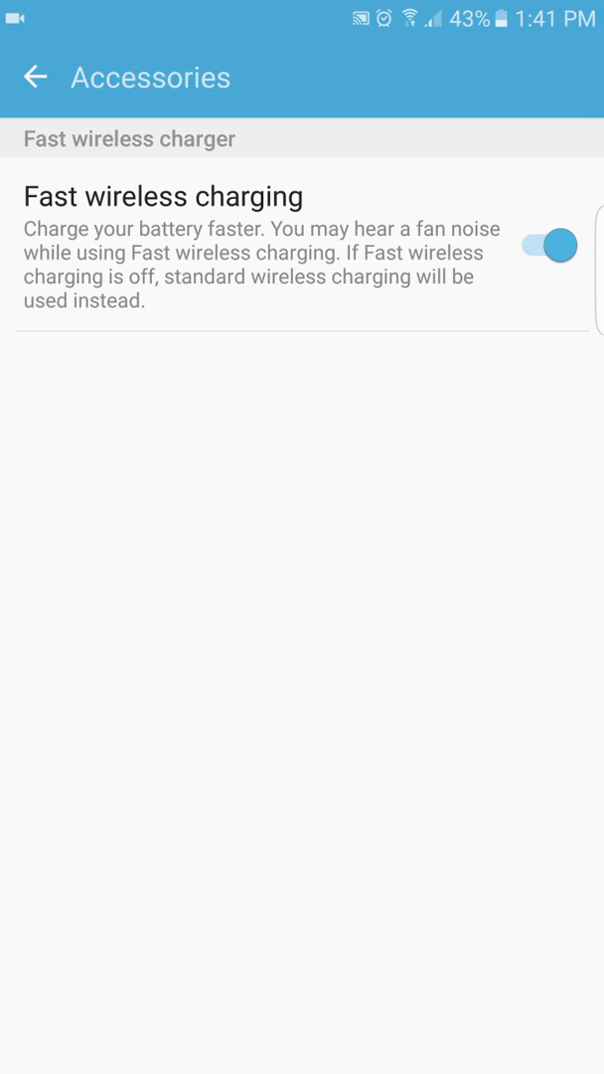
{"action": "left_click", "coordinate": [35, 77]}
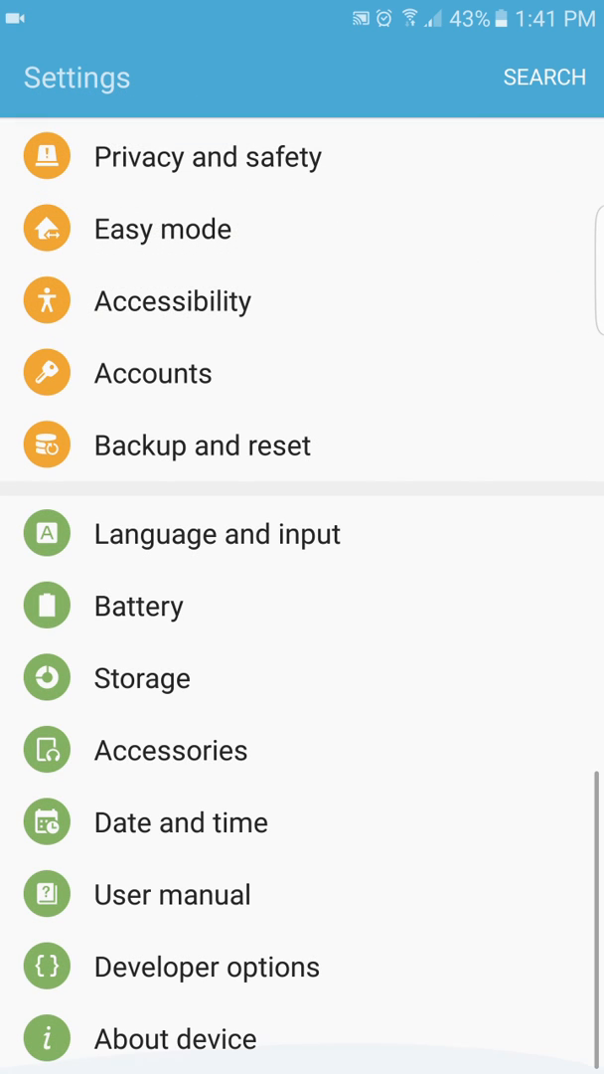
{"action": "left_click", "coordinate": [181, 823]}
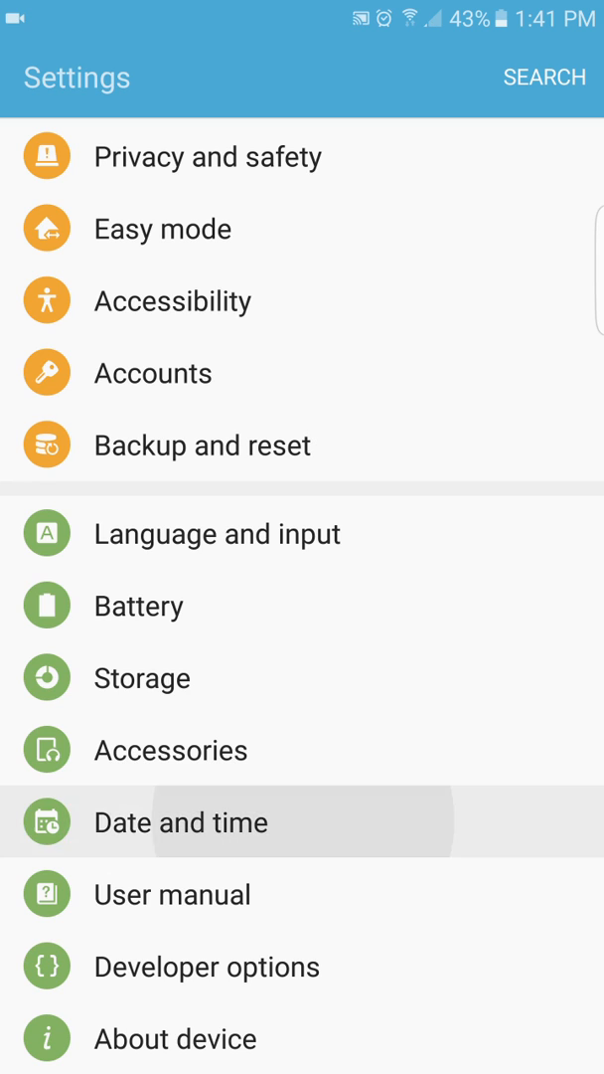
View SIM card status in About device: YES OPTUS, LTE, in service
{"action": "left_click", "coordinate": [181, 821]}
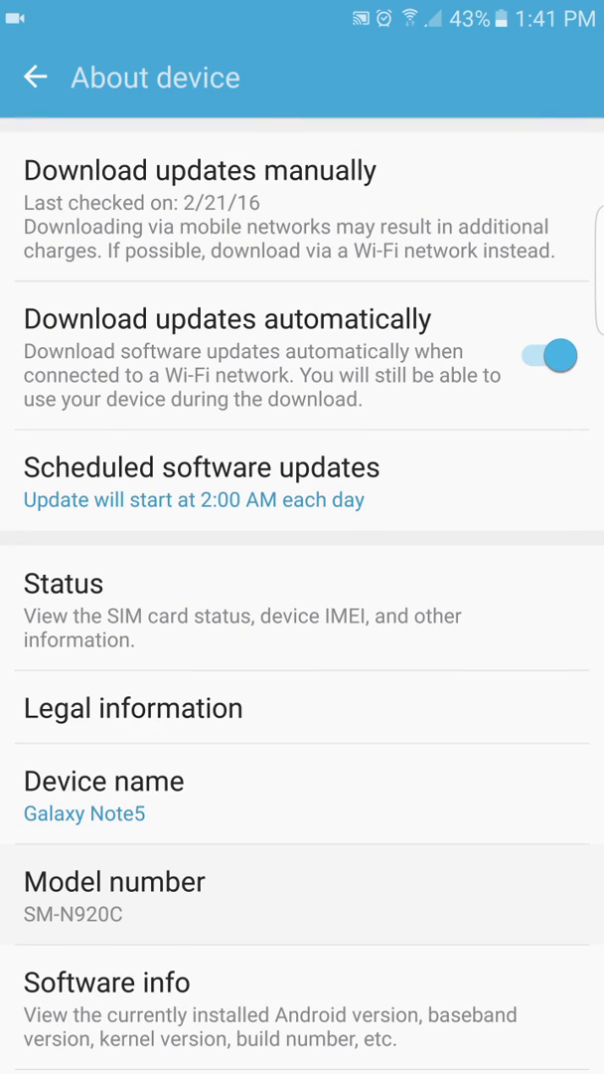
{"action": "left_click", "coordinate": [61, 583]}
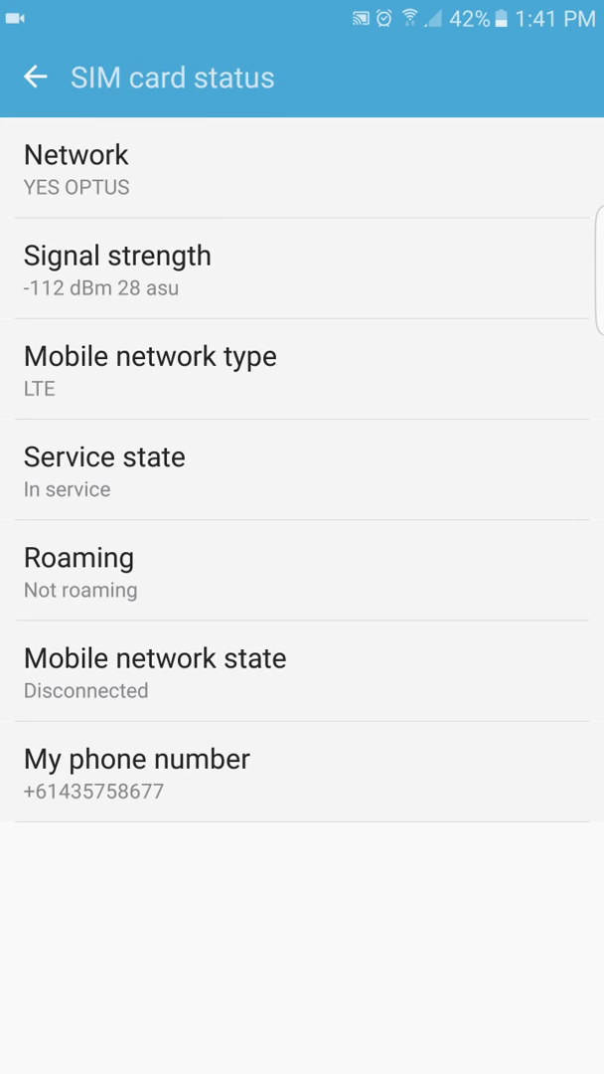
{"action": "left_click", "coordinate": [36, 75]}
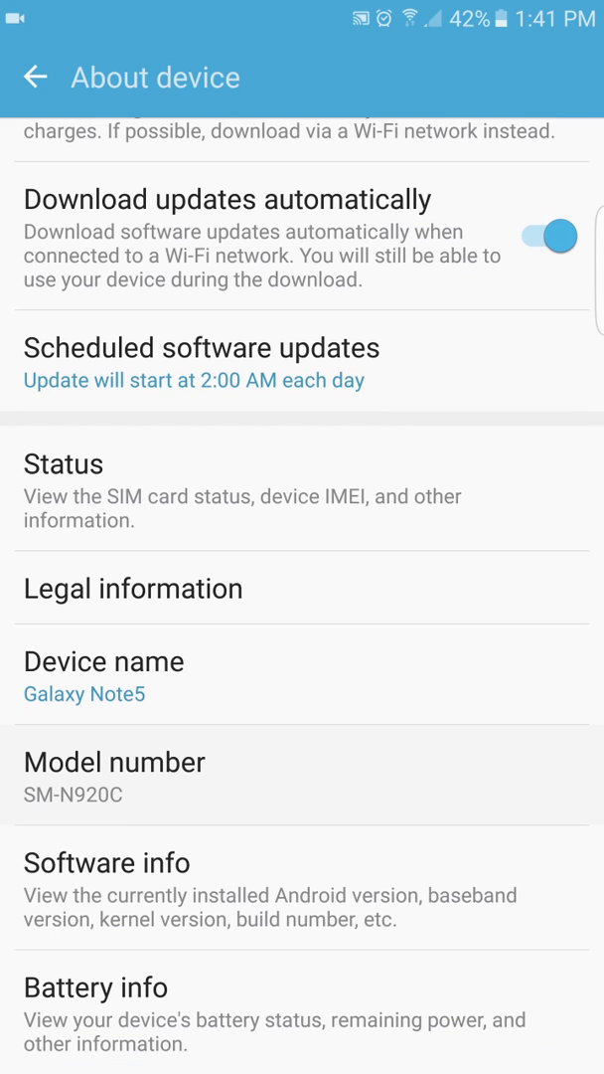
Review Software info again and return to the main Settings list
{"action": "left_click", "coordinate": [107, 863]}
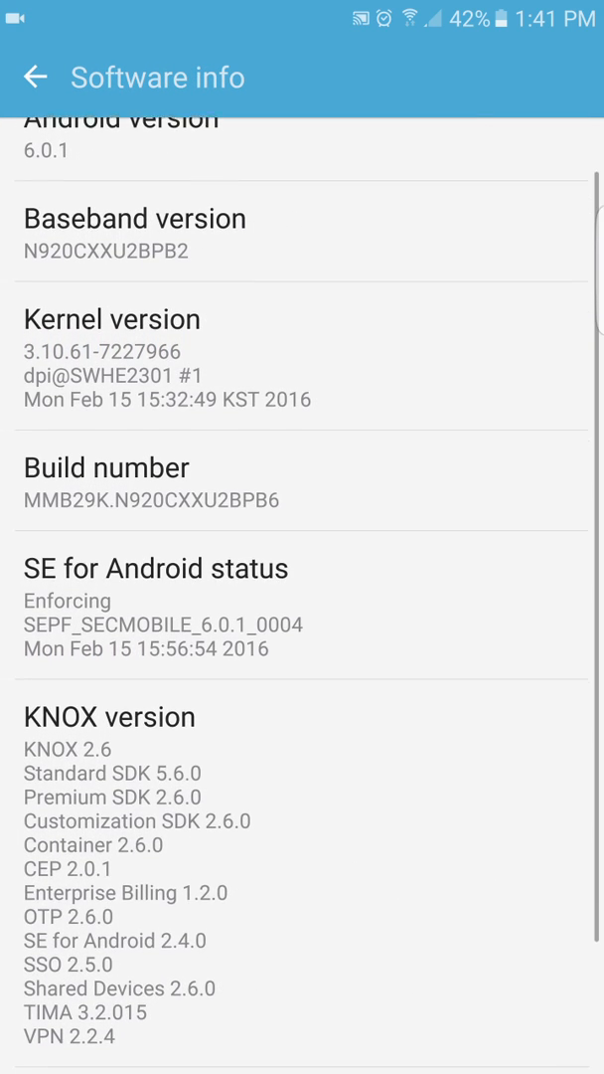
{"action": "scroll", "scroll_direction": "down", "scroll_amount": 3}
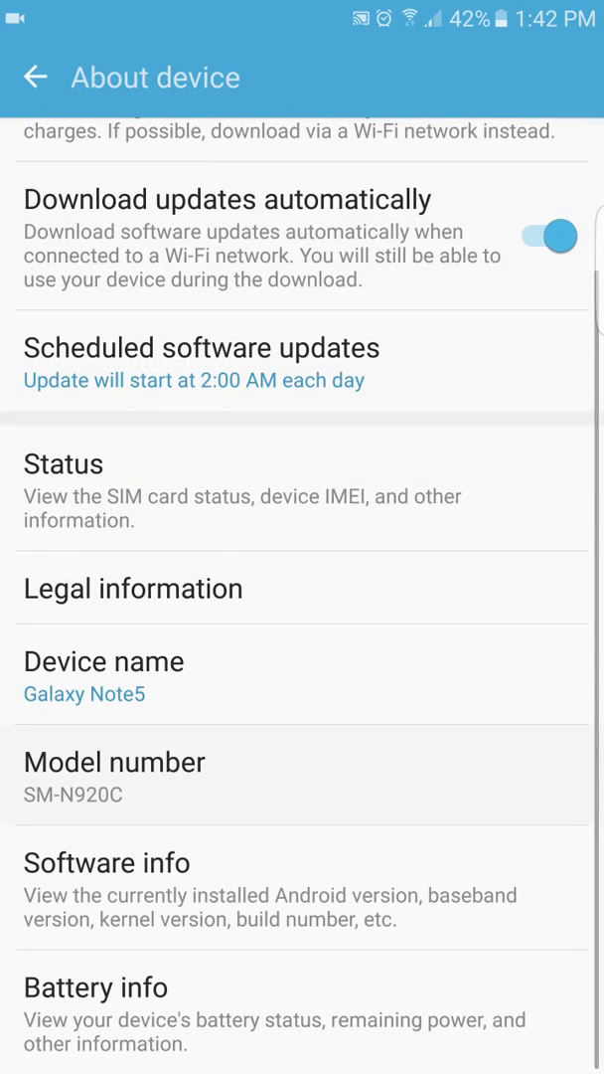
{"action": "left_click", "coordinate": [36, 76]}
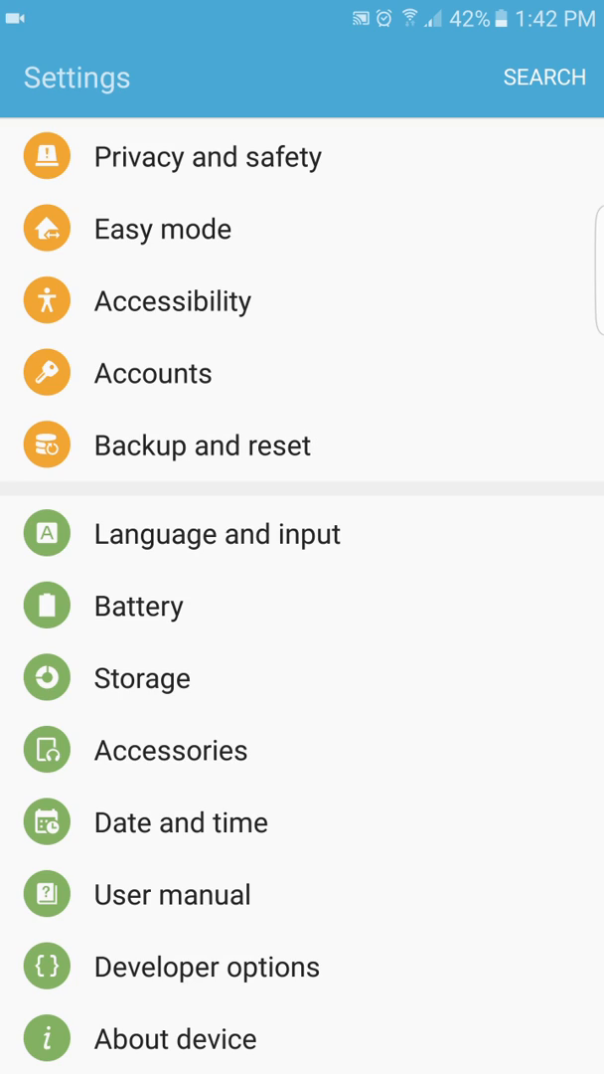
Browse through the Developer options list, scrolling down and checking an option along the way
{"action": "left_click", "coordinate": [207, 967]}
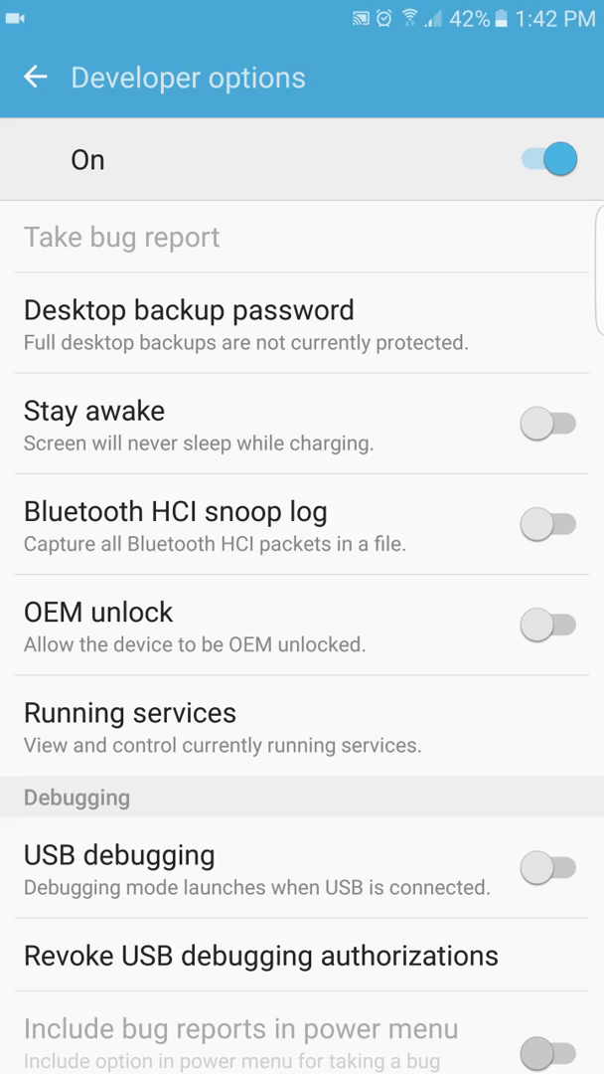
{"action": "scroll", "scroll_direction": "down", "scroll_amount": 3}
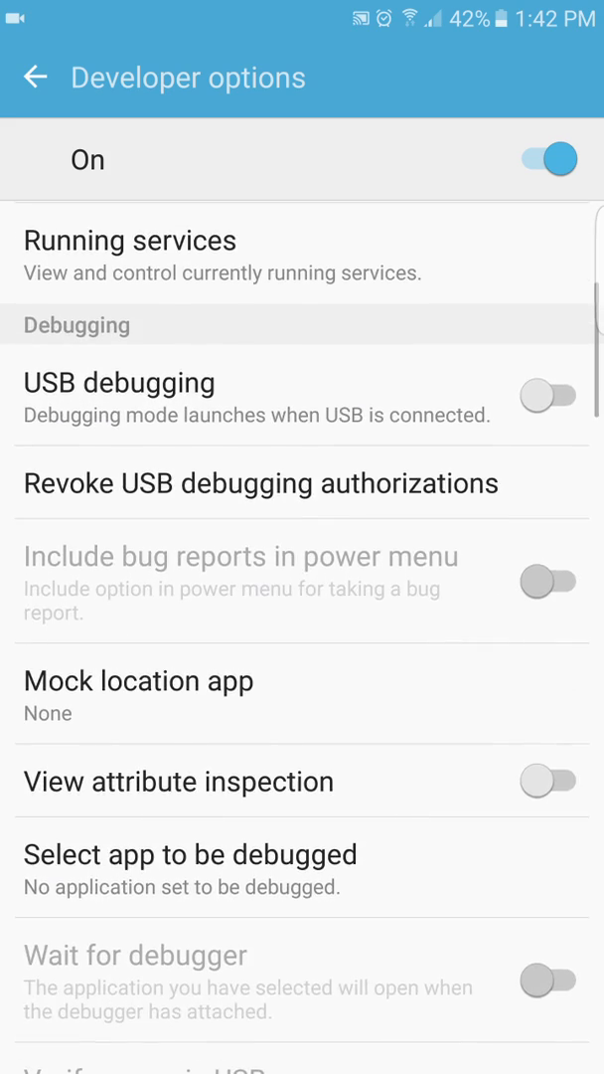
{"action": "scroll", "scroll_direction": "down", "scroll_amount": 3}
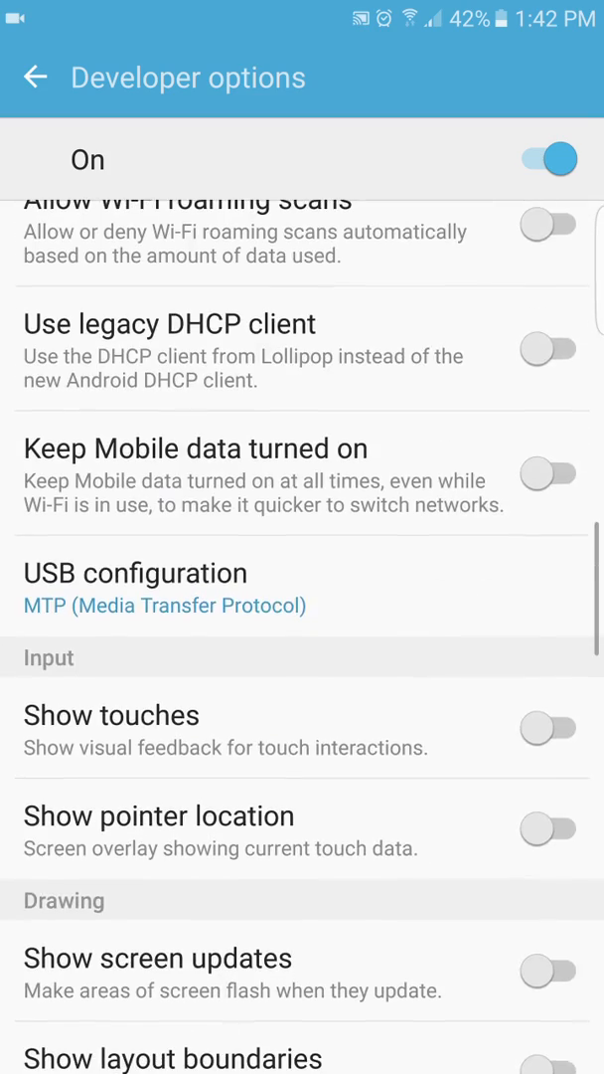
{"action": "left_click", "coordinate": [135, 573]}
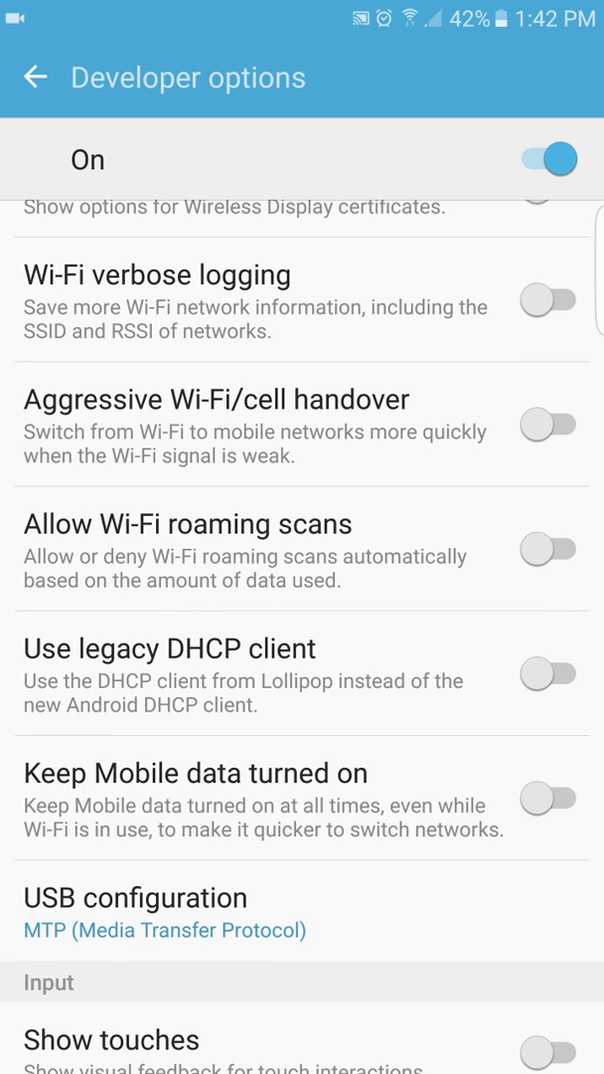
{"action": "scroll", "scroll_direction": "down", "scroll_amount": 3}
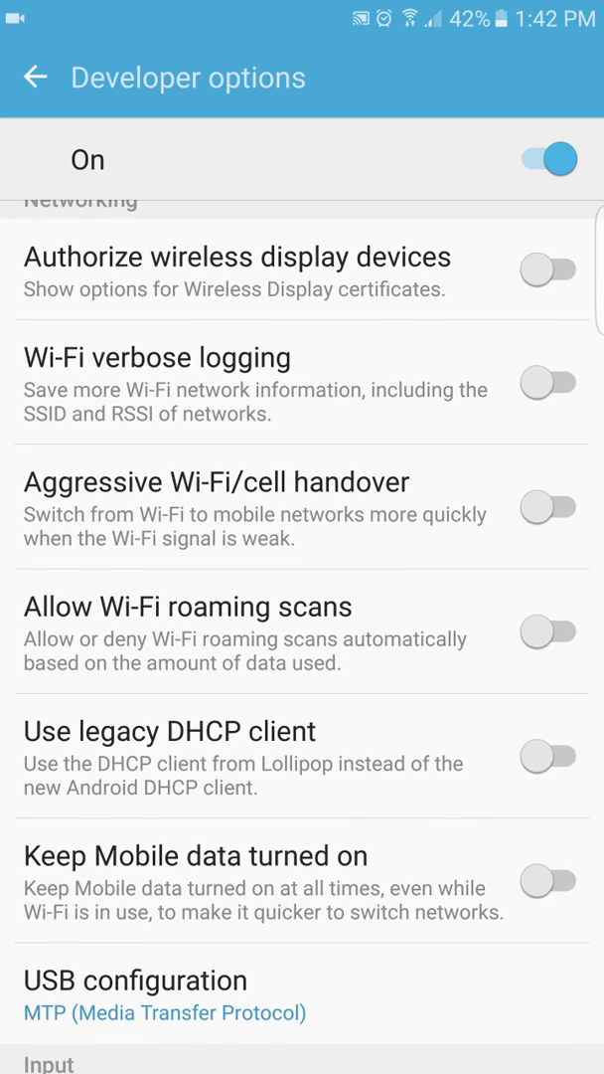
{"action": "scroll", "scroll_direction": "down", "scroll_amount": 3}
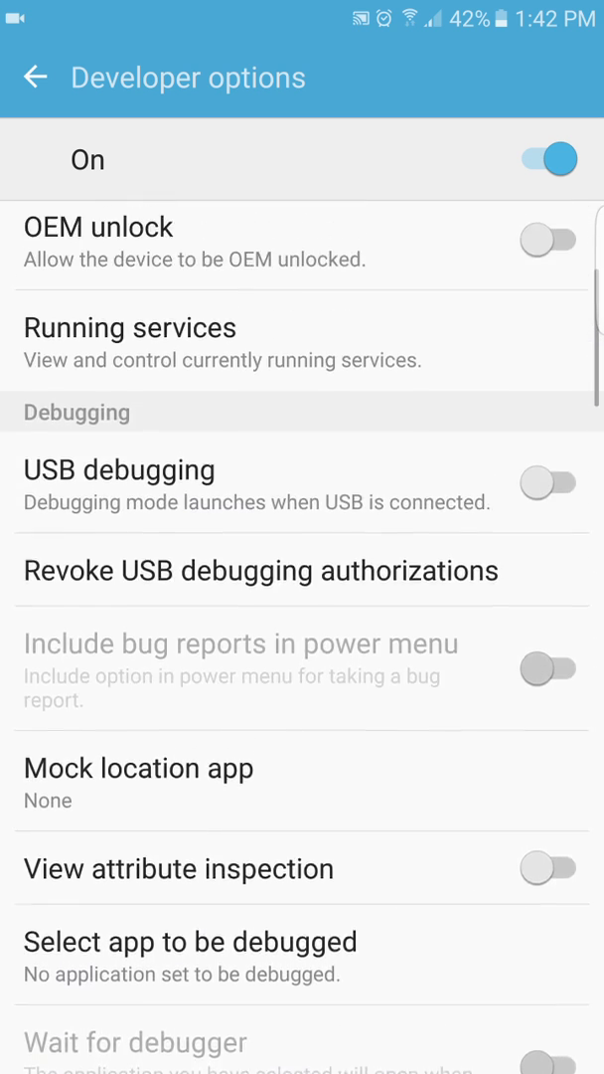
Switch Developer options off and leave Settings for the home screen
{"action": "left_click", "coordinate": [548, 159]}
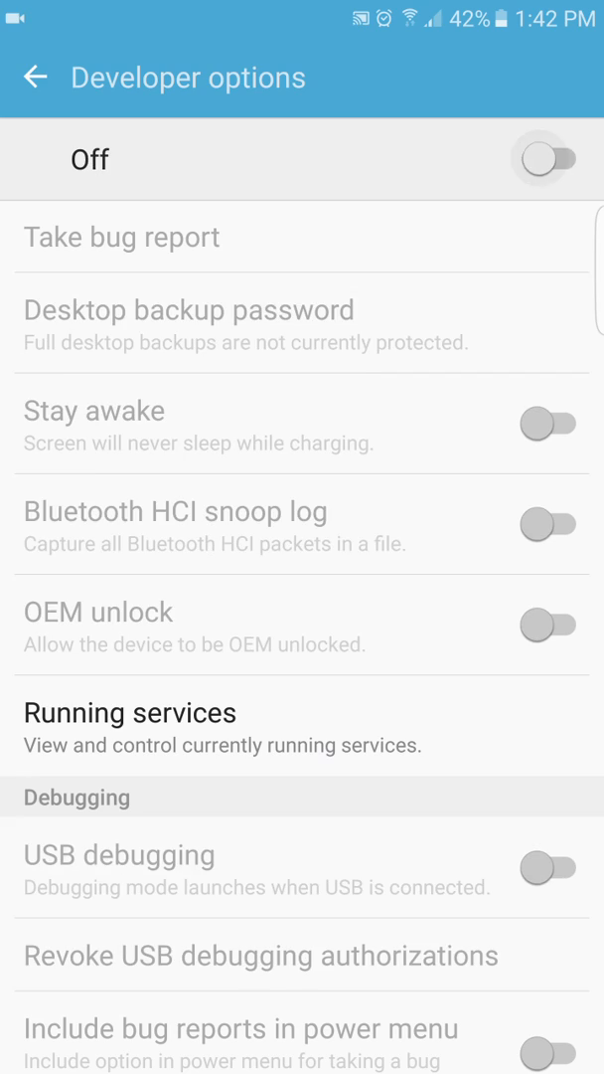
{"action": "left_click", "coordinate": [35, 76]}
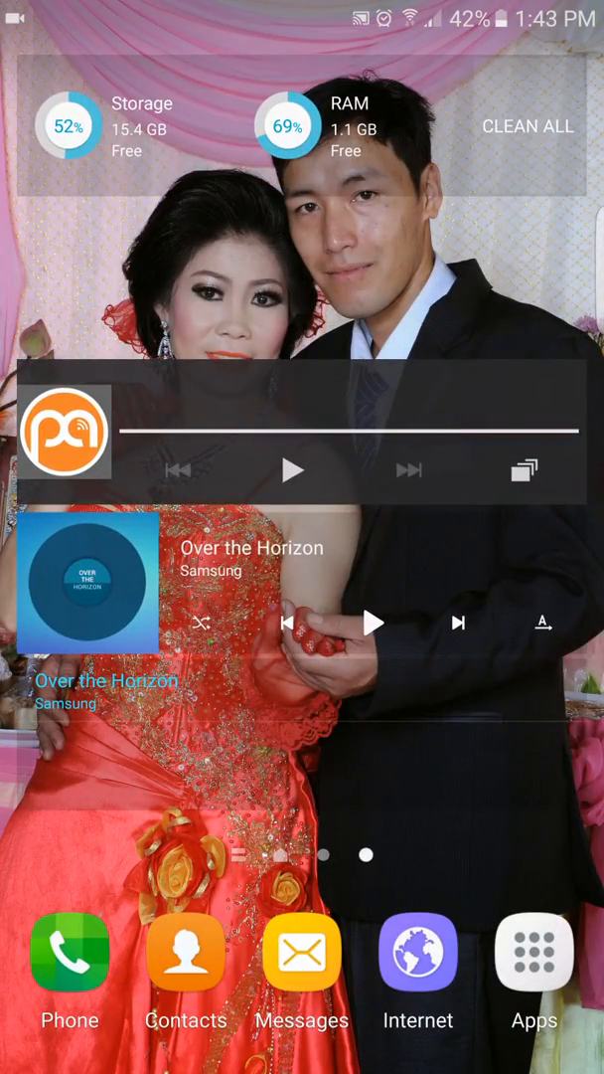
Enter the Theme Store from the home screen and browse My themes and the featured themes
{"action": "scroll", "scroll_direction": "left", "scroll_amount": 3}
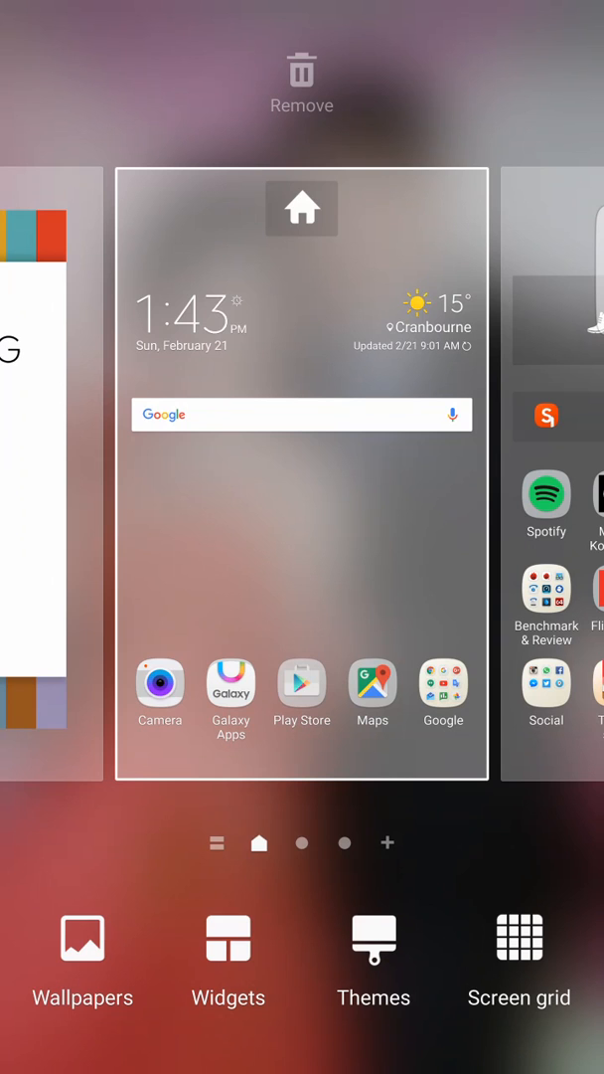
{"action": "left_click", "coordinate": [374, 938]}
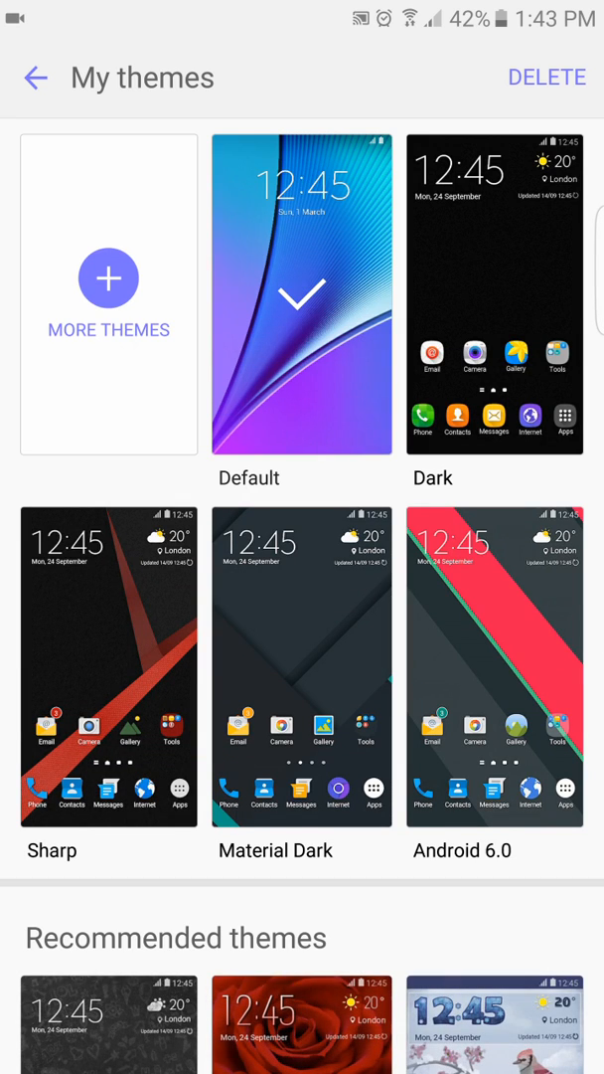
{"action": "scroll", "scroll_direction": "down", "scroll_amount": 3}
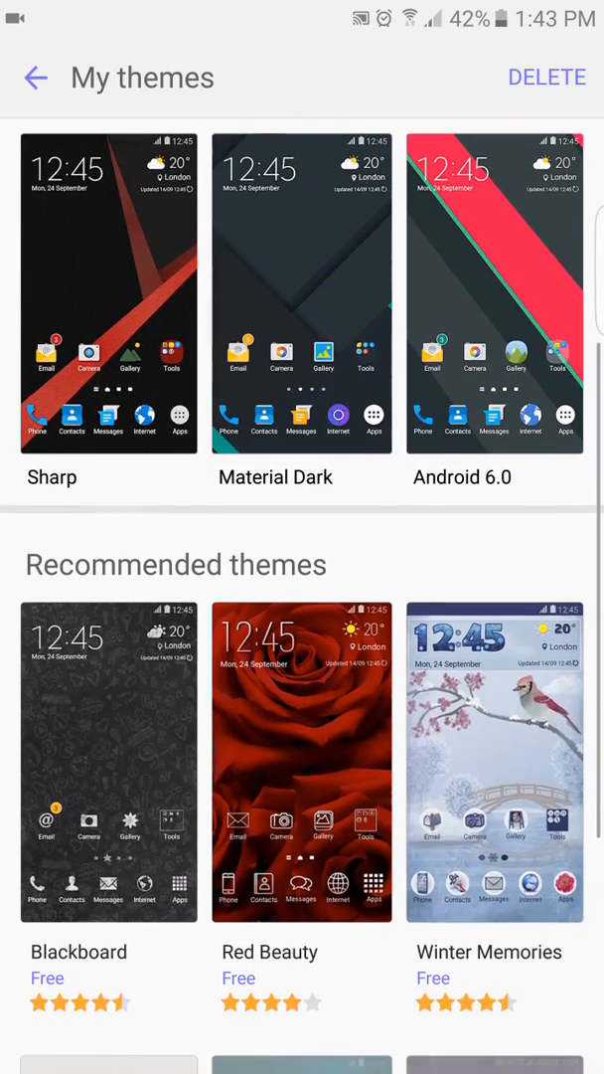
{"action": "scroll", "scroll_direction": "down", "scroll_amount": 3}
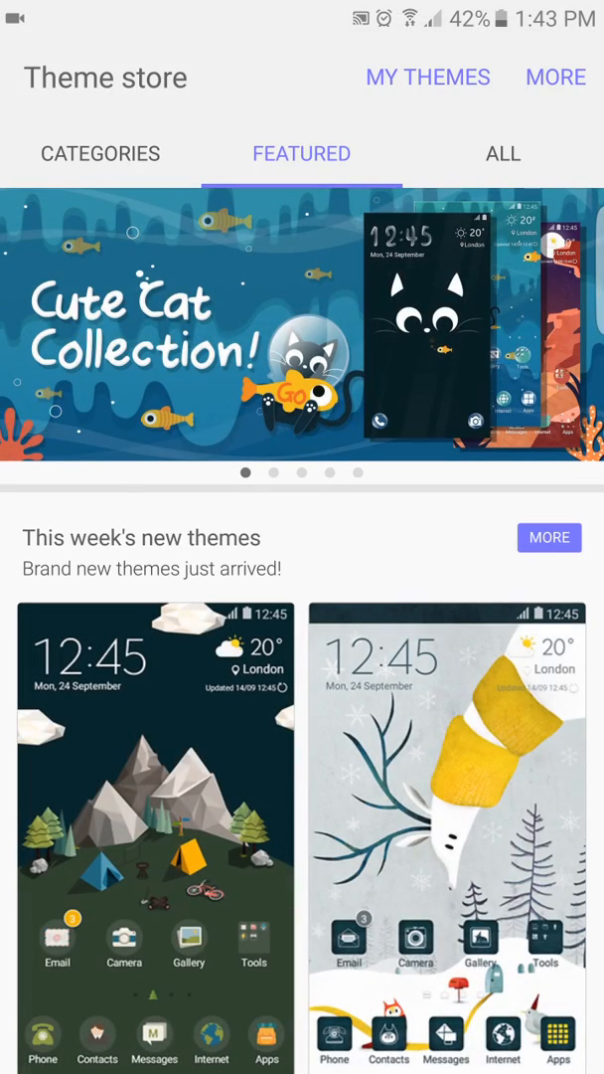
View the Theme Store's Settings via MORE, return to the featured page, then close the store
{"action": "left_click", "coordinate": [557, 76]}
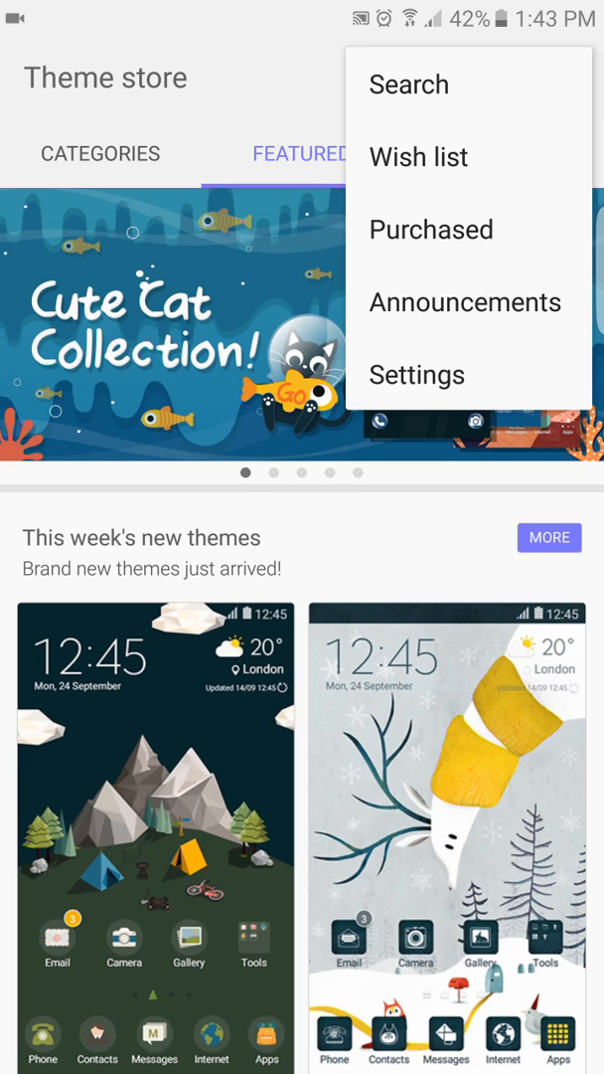
{"action": "left_click", "coordinate": [418, 373]}
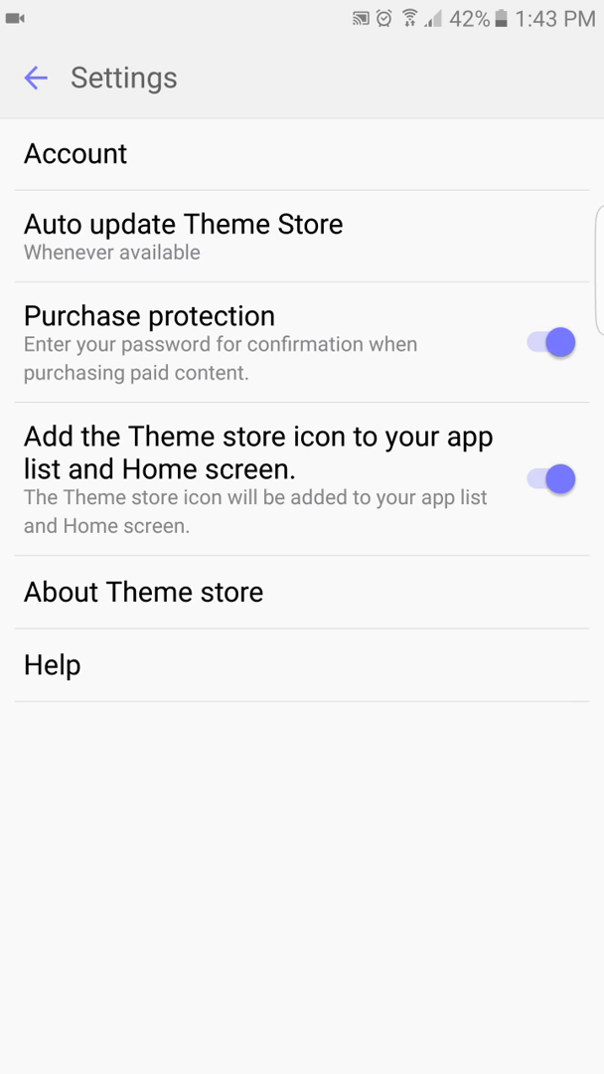
{"action": "left_click", "coordinate": [143, 593]}
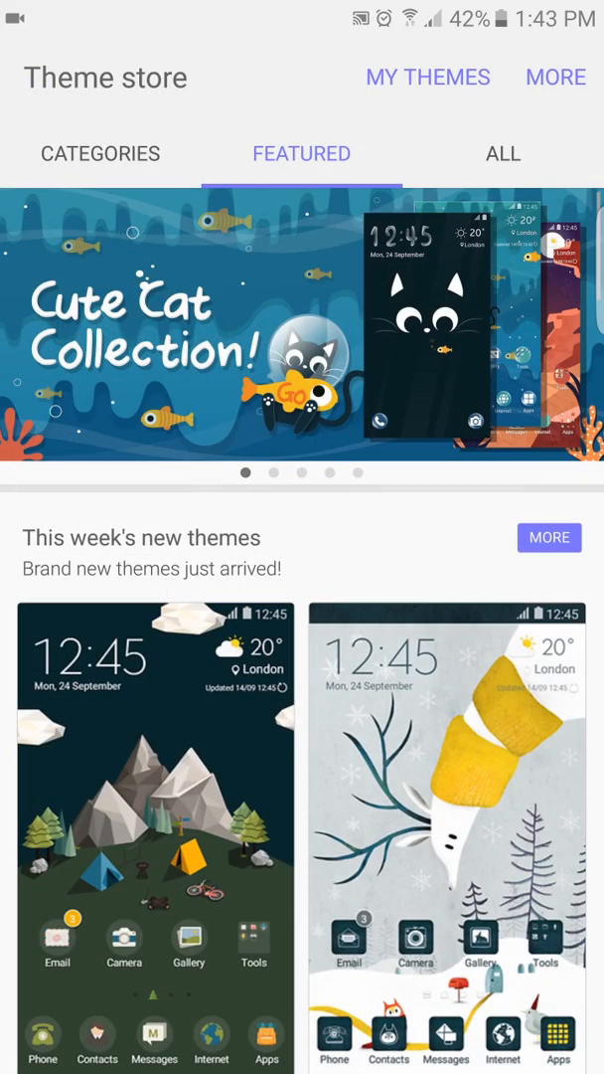
{"action": "scroll", "scroll_direction": "down", "scroll_amount": 3}
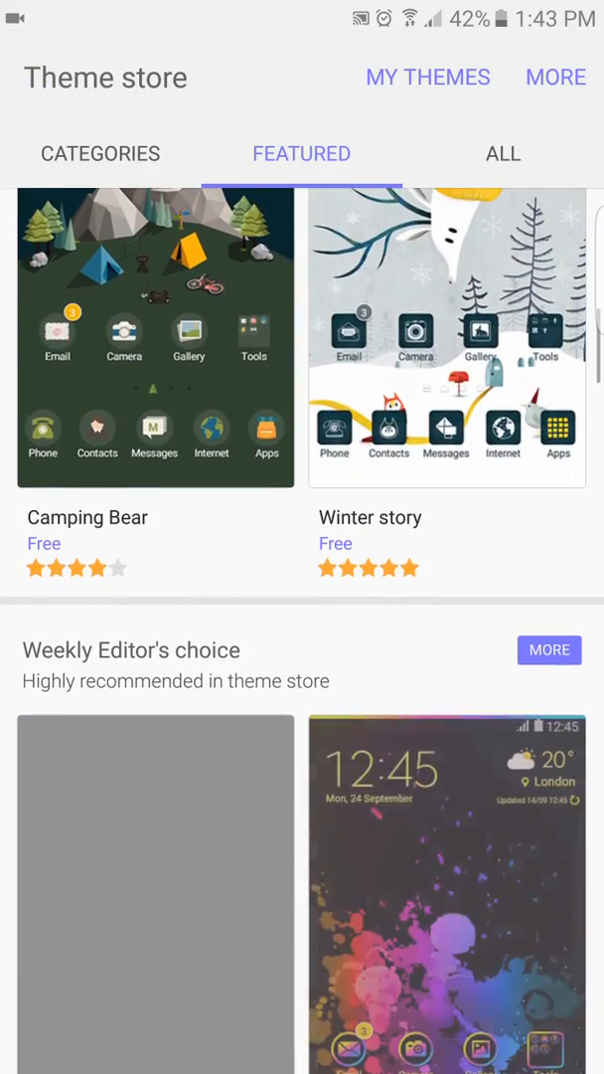
{"action": "left_click", "coordinate": [428, 77]}
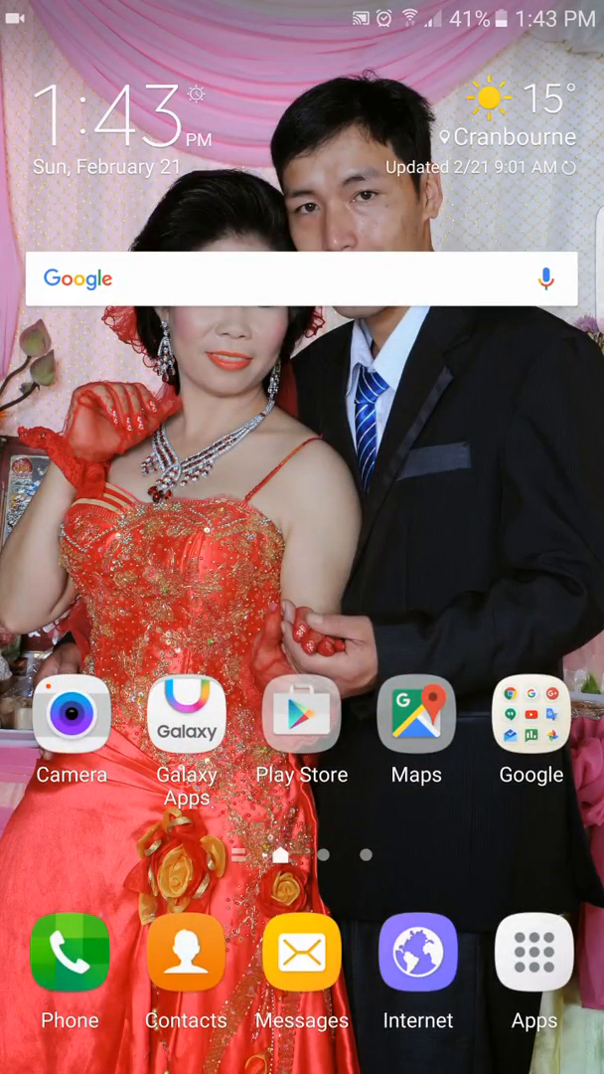
Launch Galaxy Apps and browse its Category and For Galaxy tabs with Galaxy Gifts and Essentials
{"action": "left_click", "coordinate": [187, 714]}
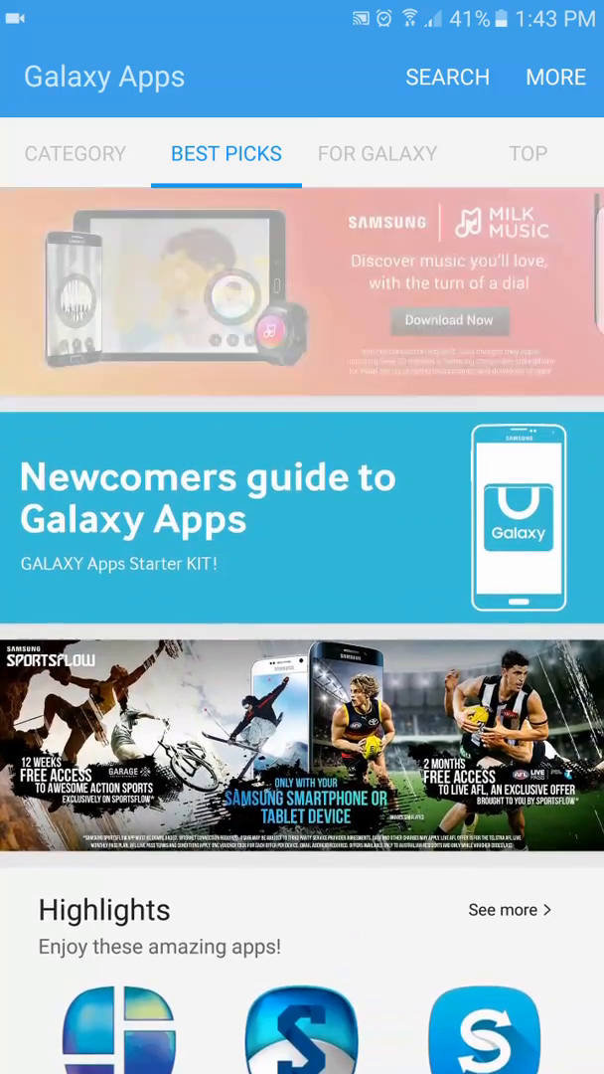
{"action": "left_click", "coordinate": [75, 154]}
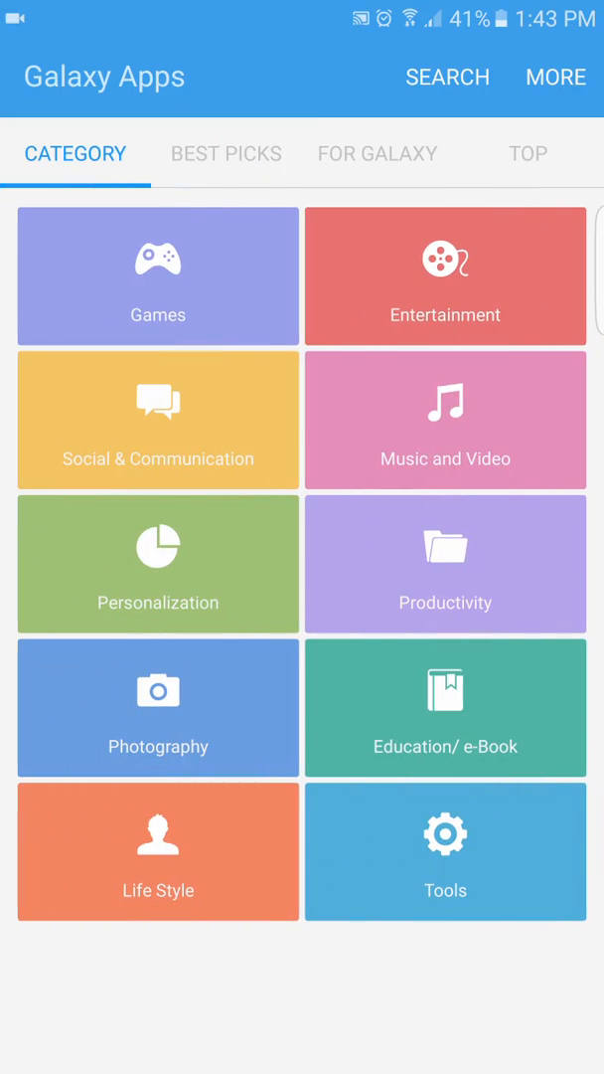
{"action": "left_click", "coordinate": [377, 153]}
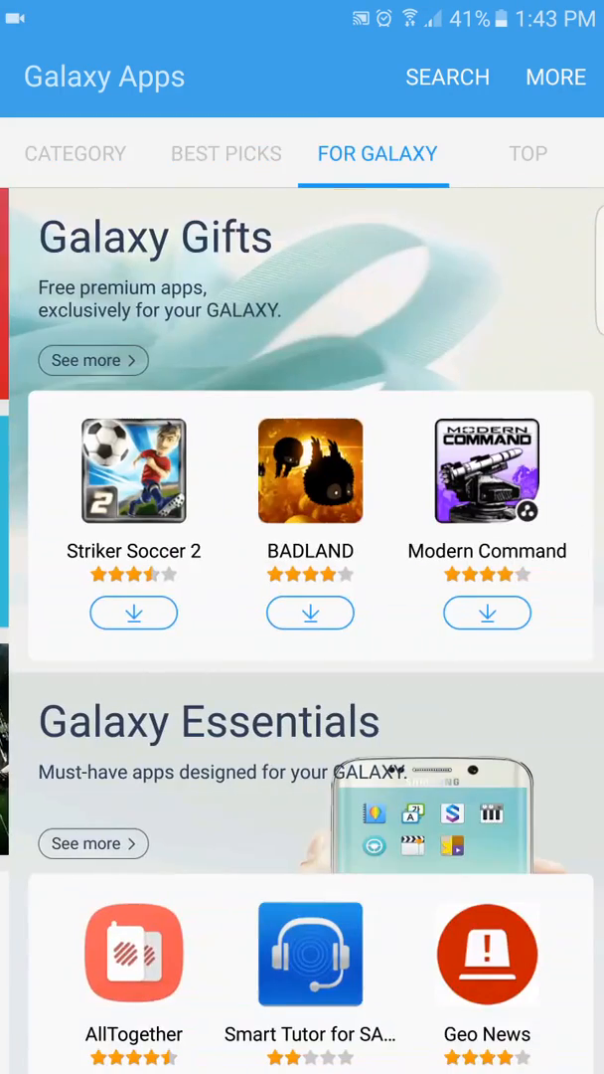
{"action": "left_click", "coordinate": [528, 153]}
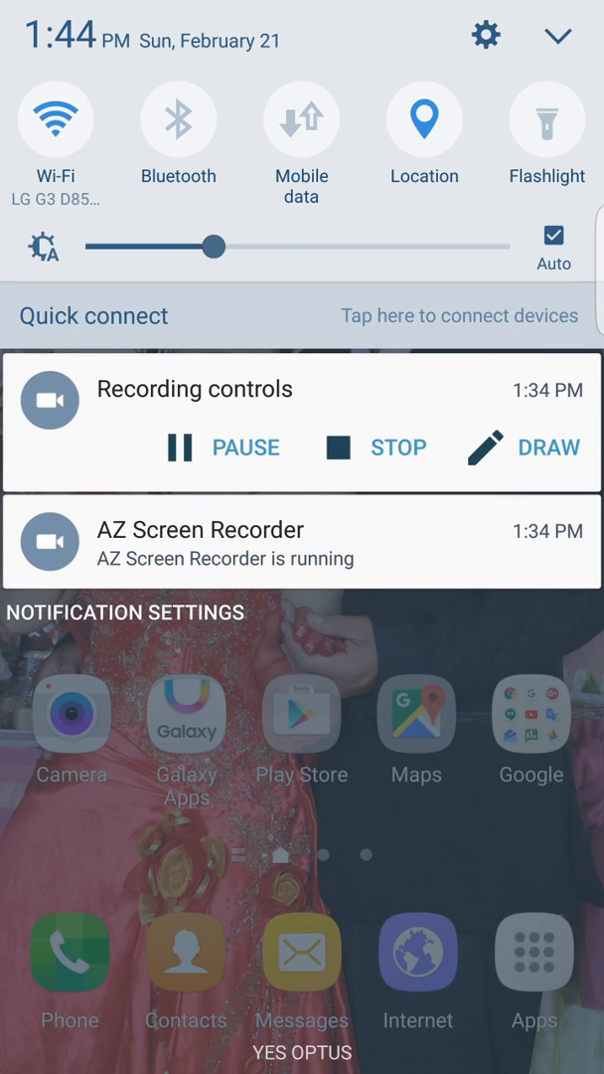
Pull down the notification panel and show the Quick Settings button editor
{"action": "left_click", "coordinate": [557, 36]}
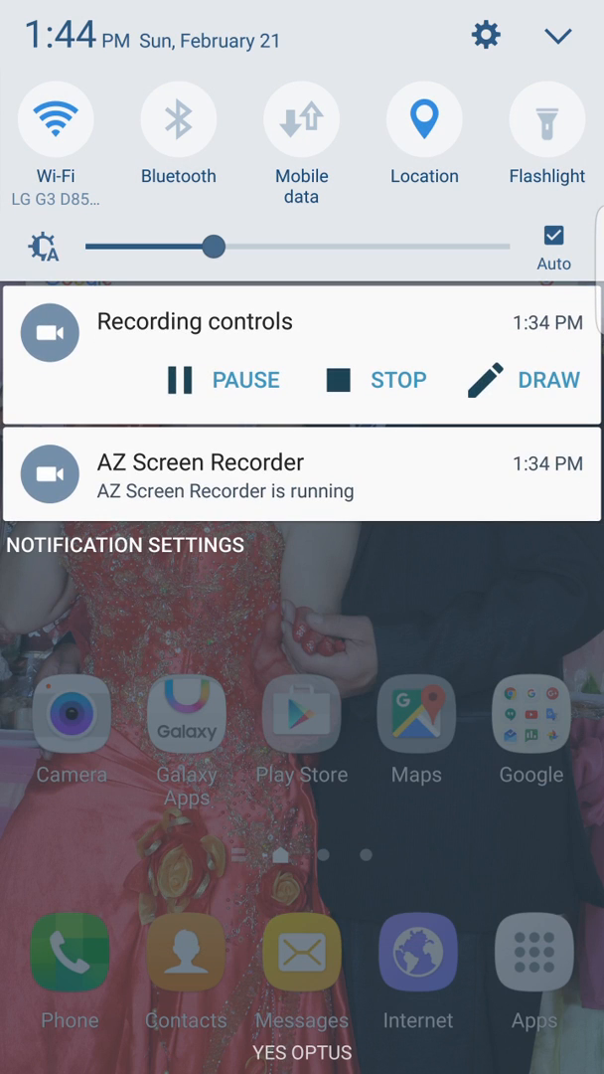
{"action": "left_click", "coordinate": [556, 36]}
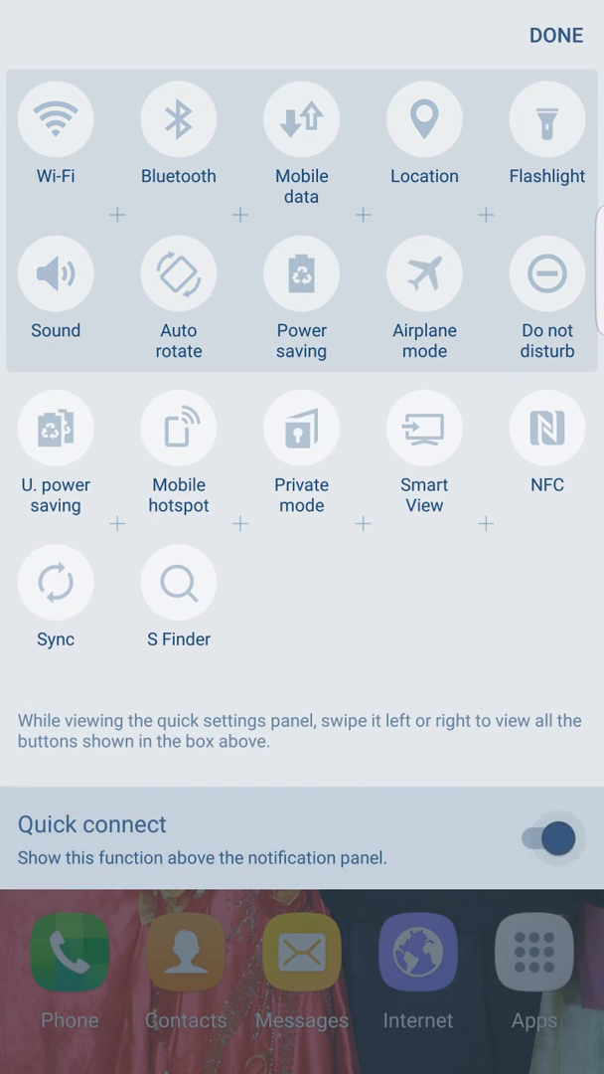